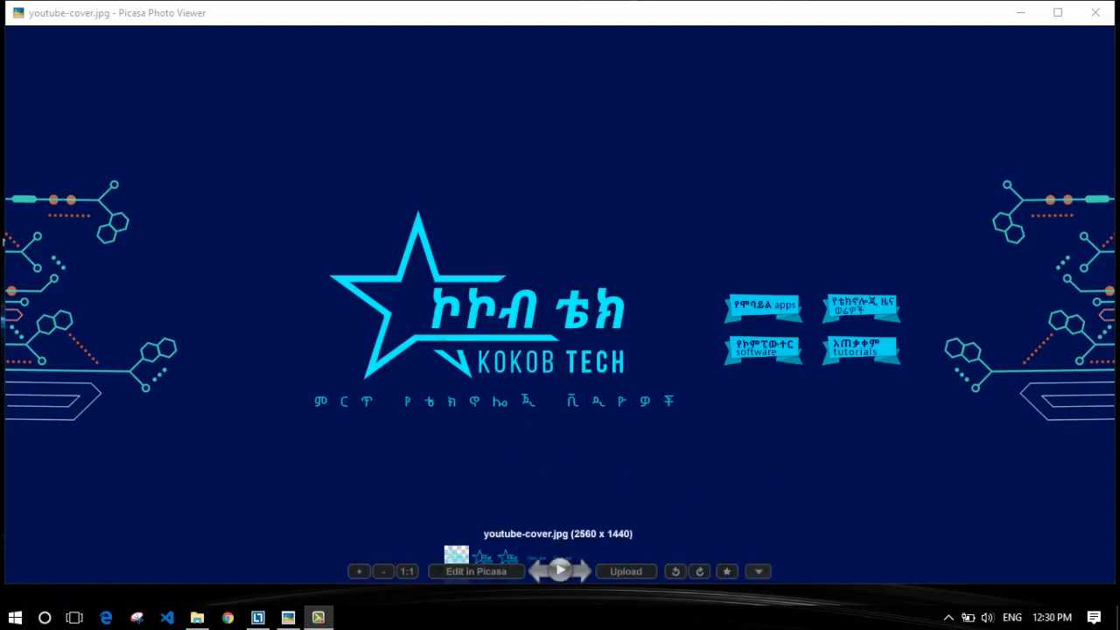
mouse_move(371, 373)
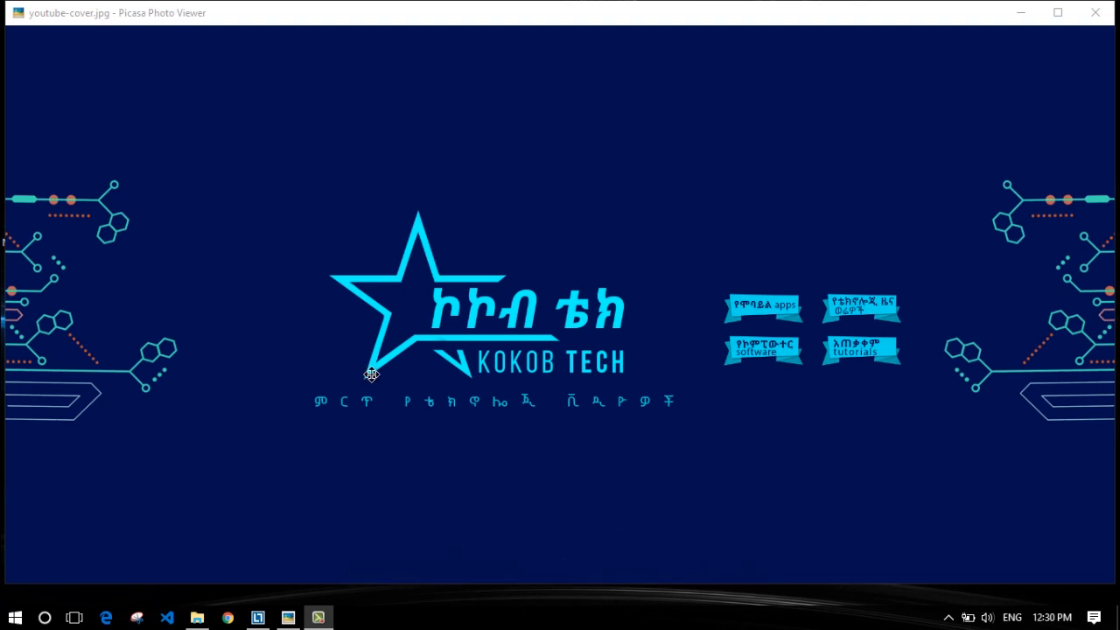
mouse_move(4, 575)
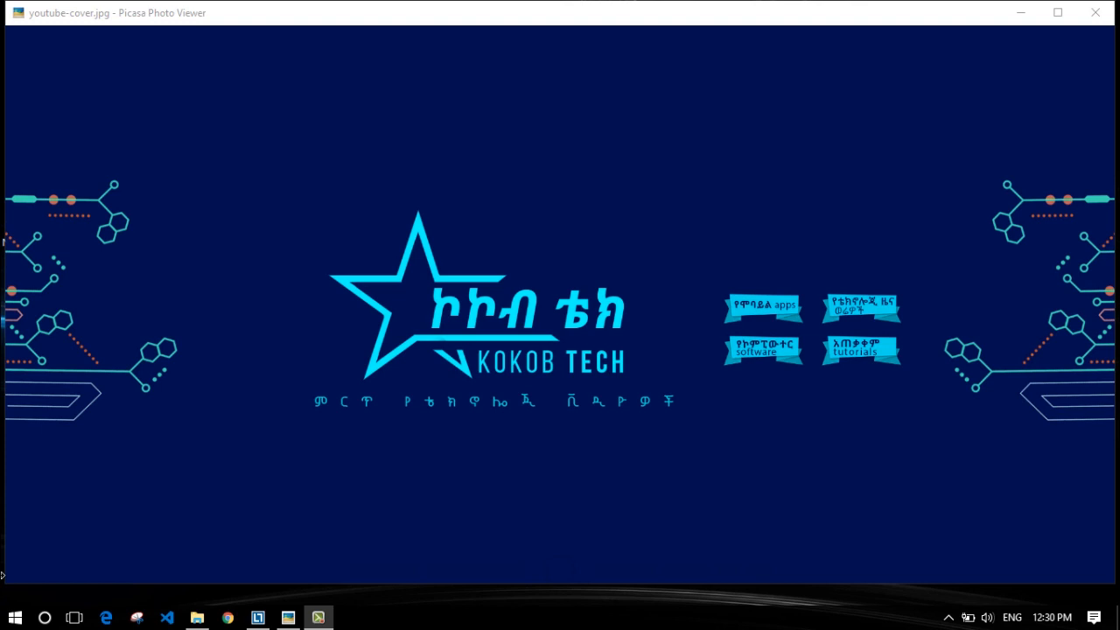
Search the Start menu for 'control panel' so Control Panel appears as the best match
left_click(14, 616)
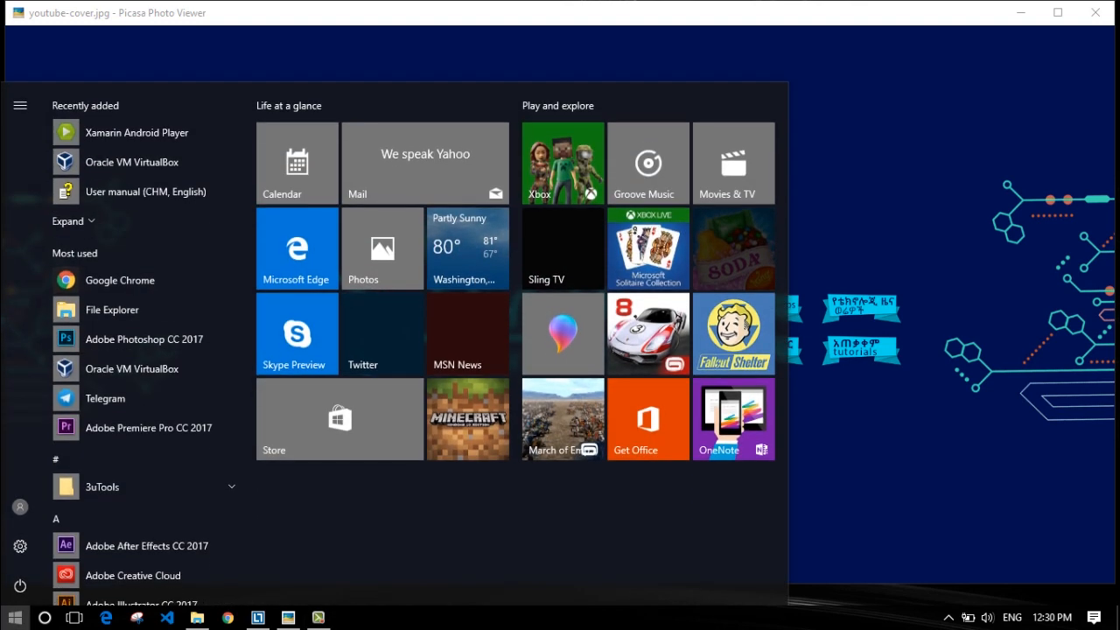
type("control Panel")
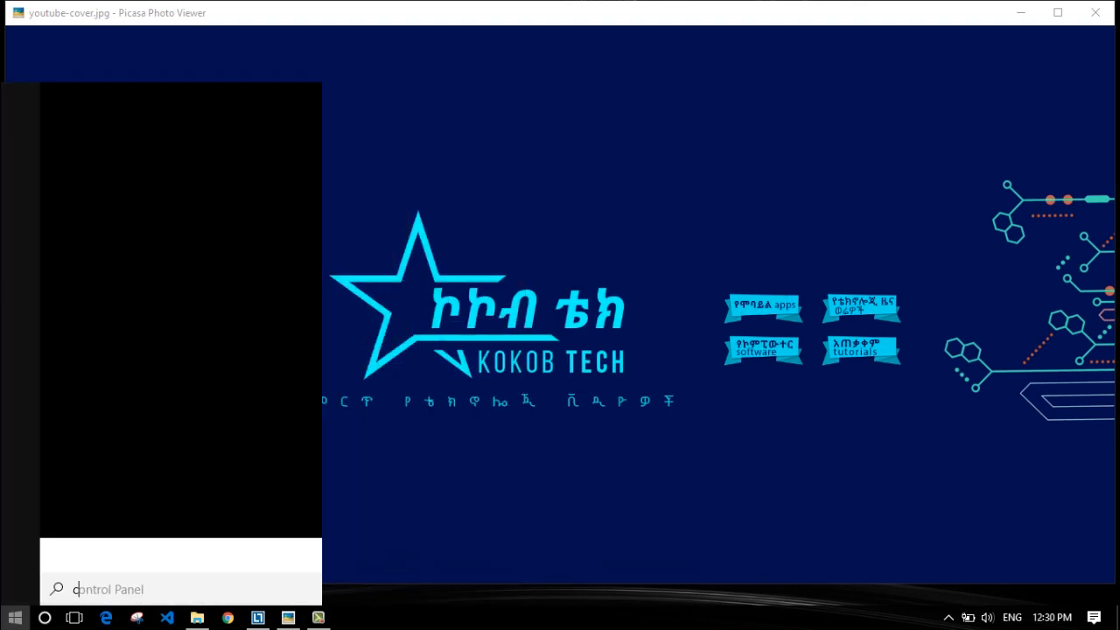
type("con")
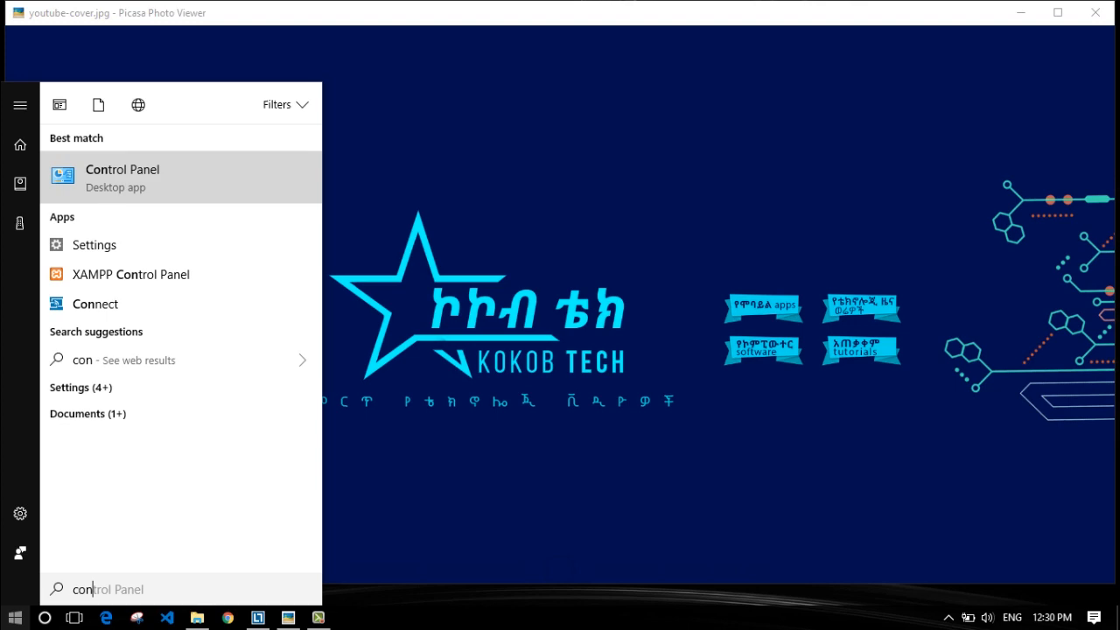
left_click(14, 617)
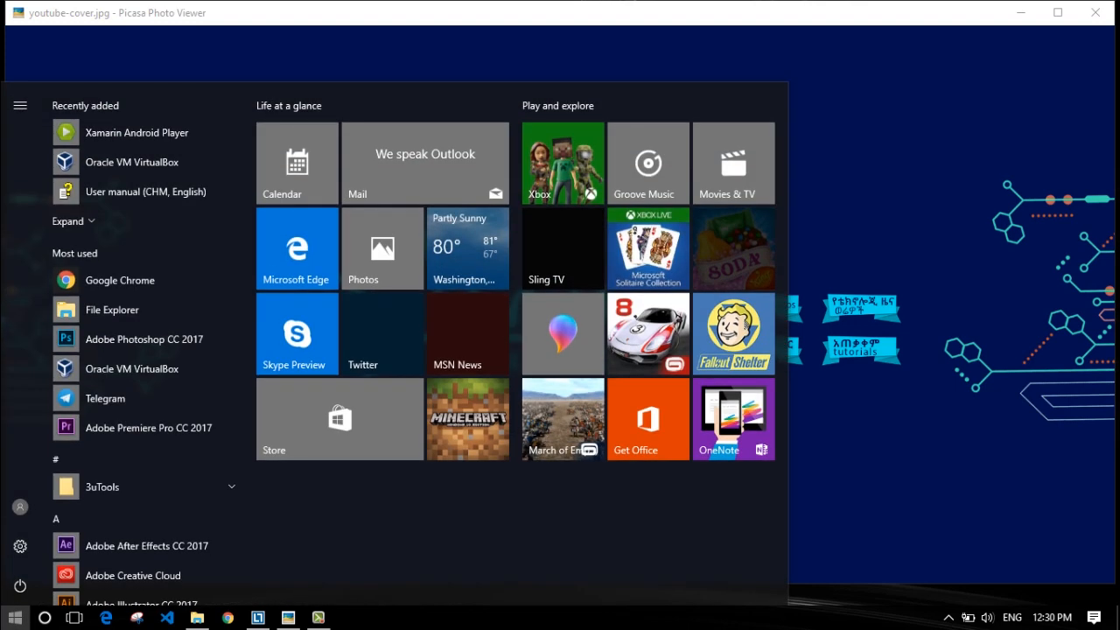
type("con")
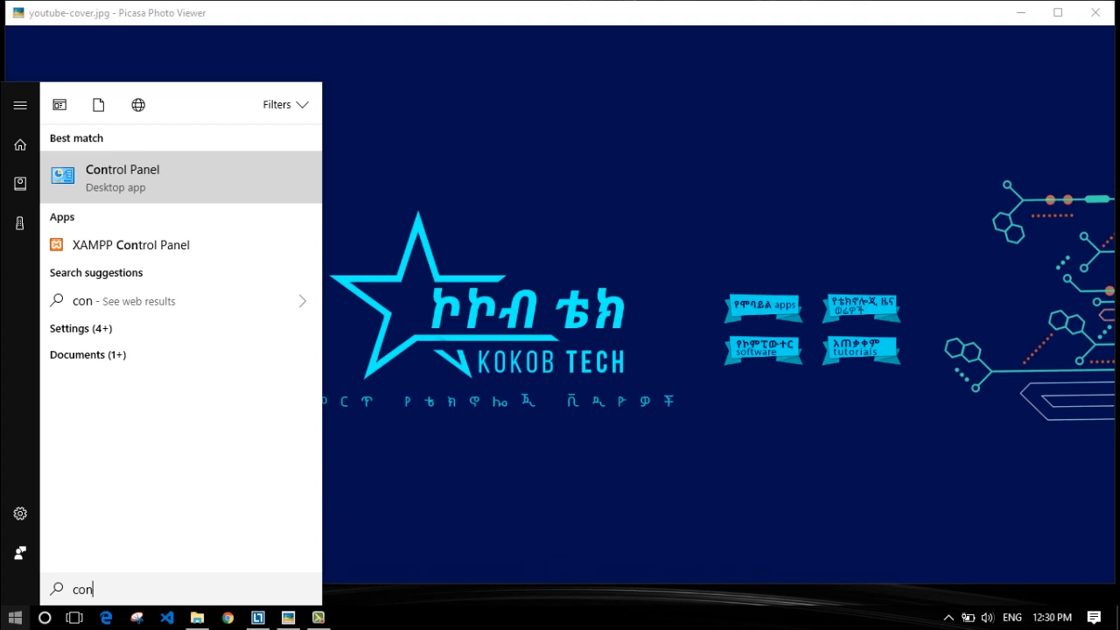
mouse_move(180, 189)
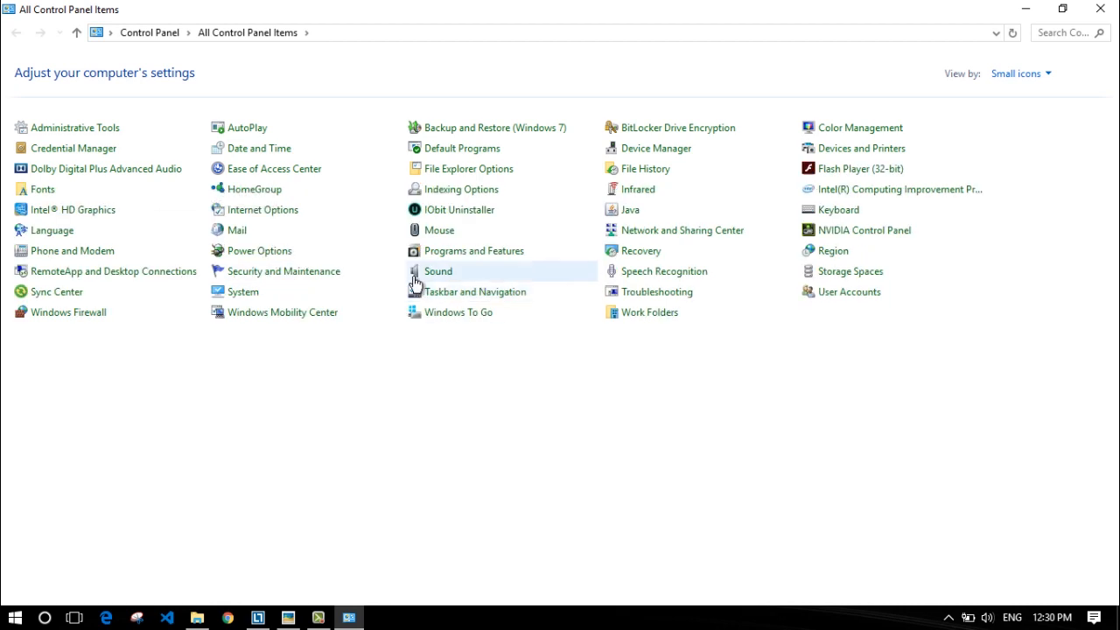
mouse_move(543, 354)
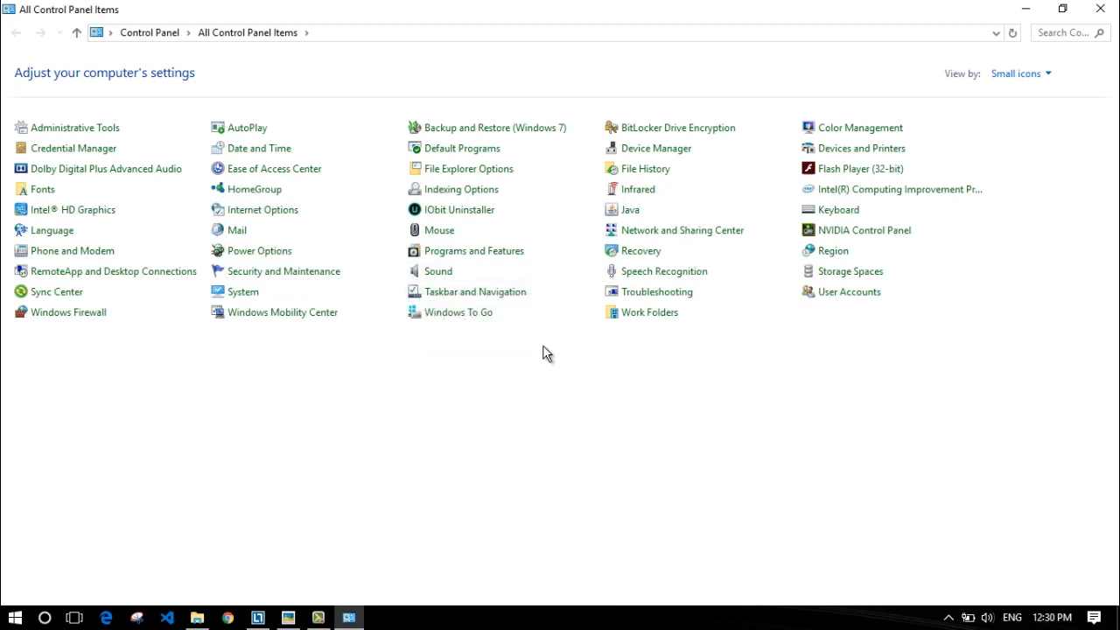
mouse_move(11, 16)
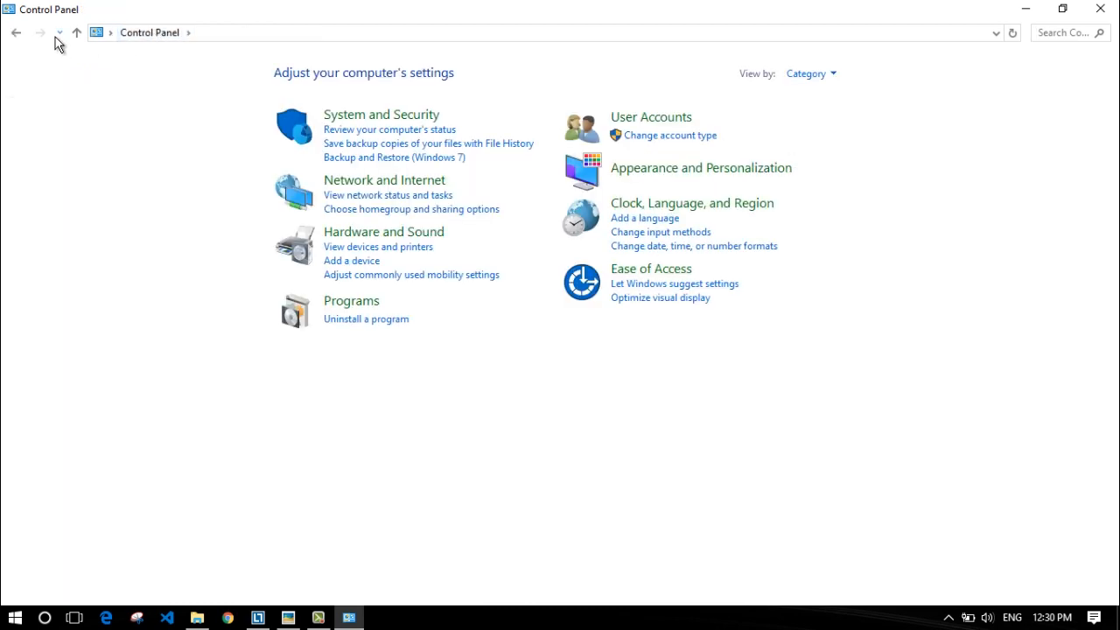
left_click(1015, 74)
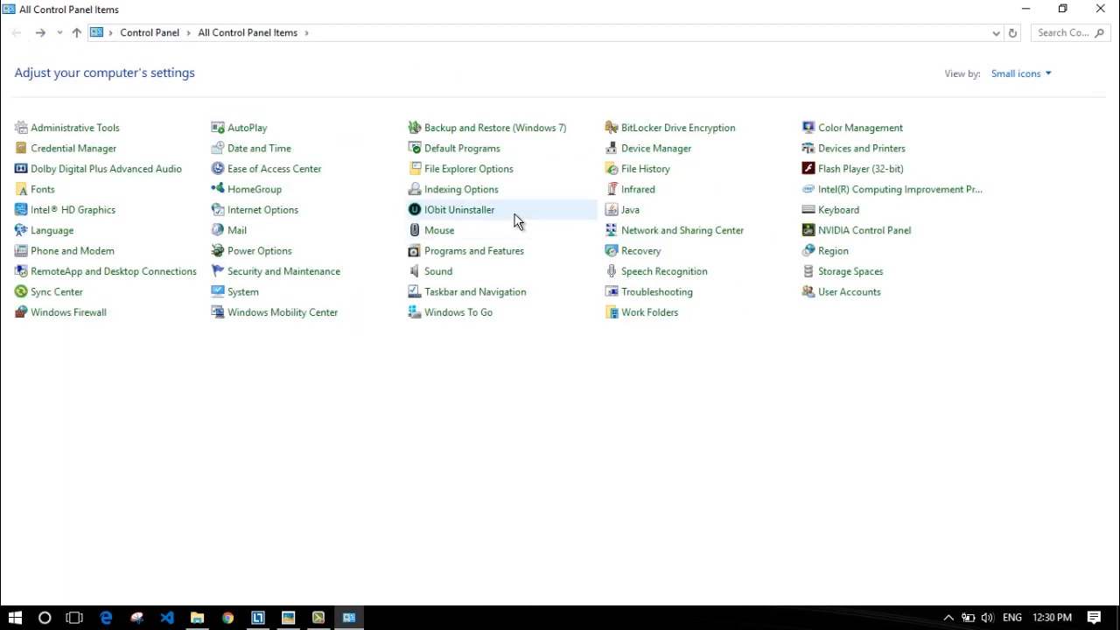
left_click(149, 33)
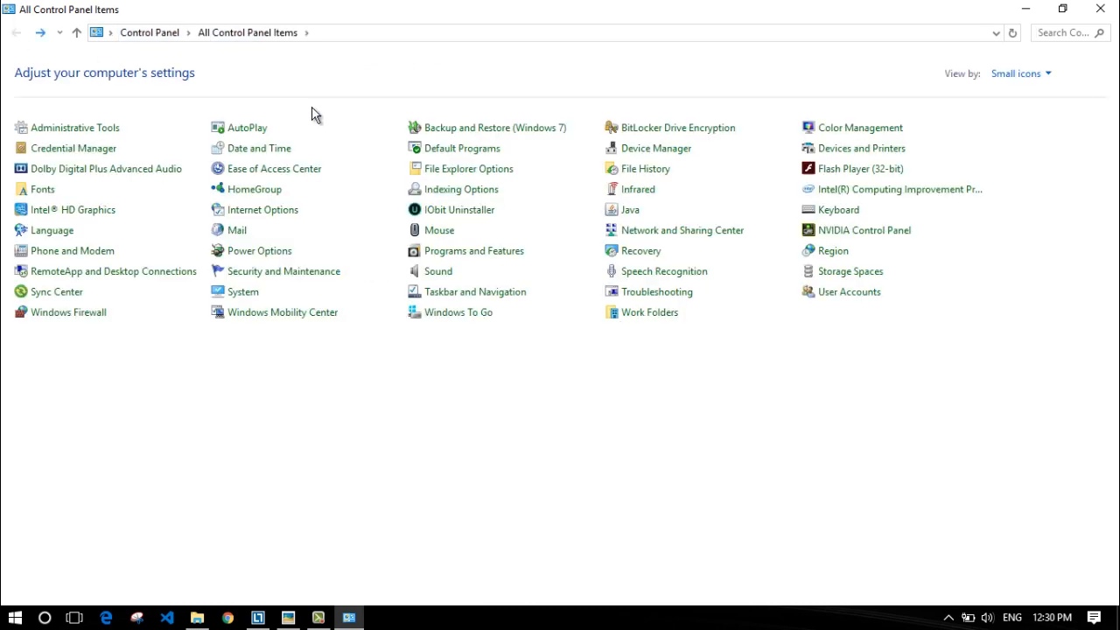
left_click(1058, 33)
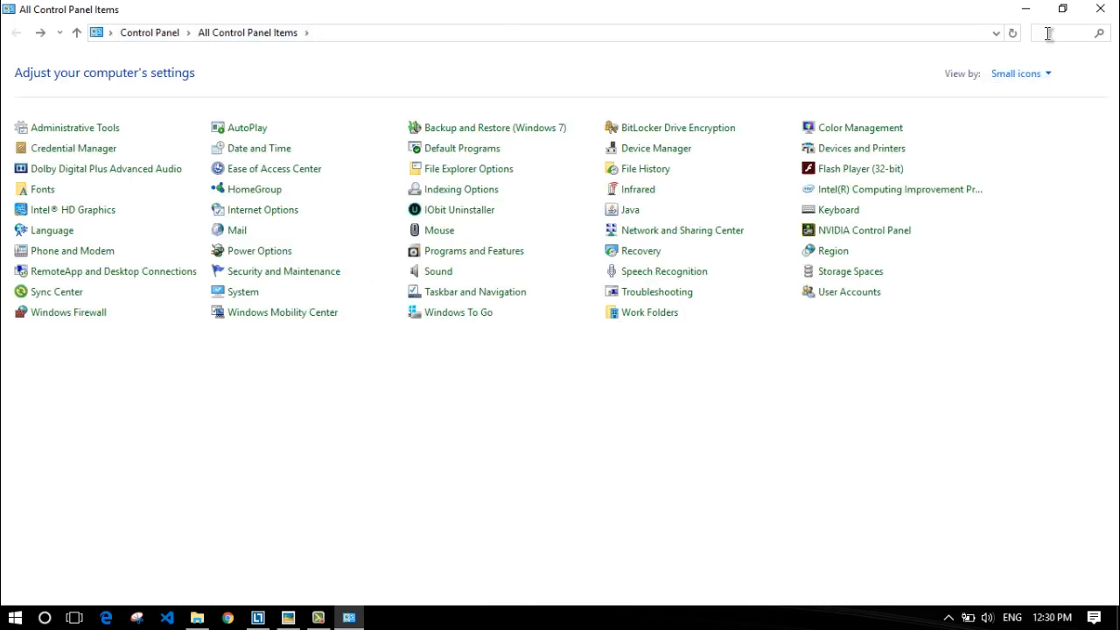
Search Control Panel for 'add la' and follow the 'Add a language' link
type("a")
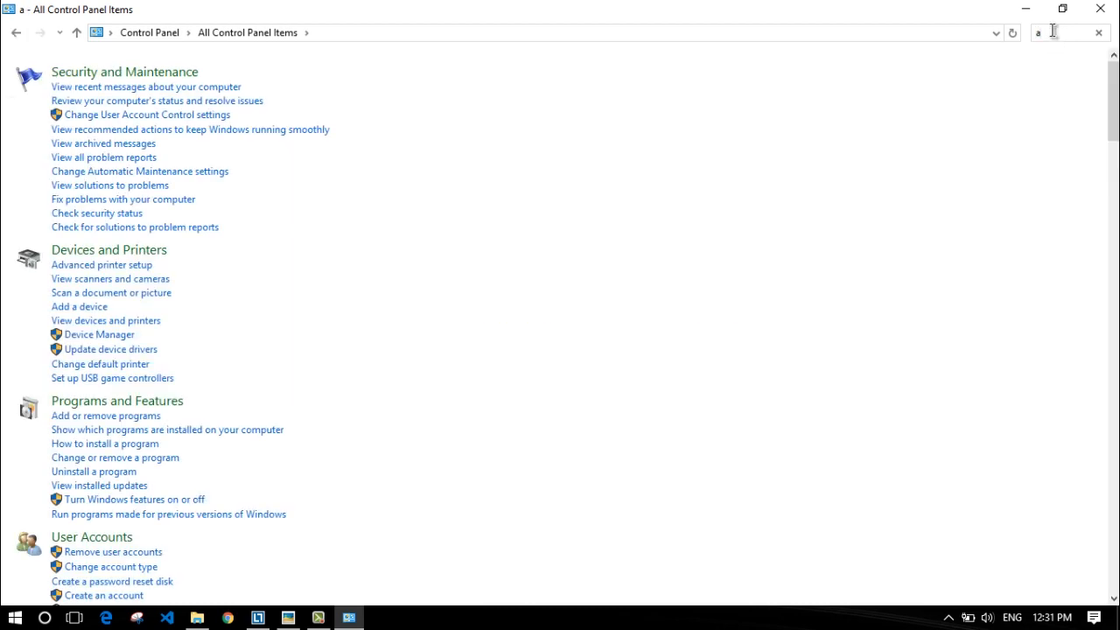
type("dd")
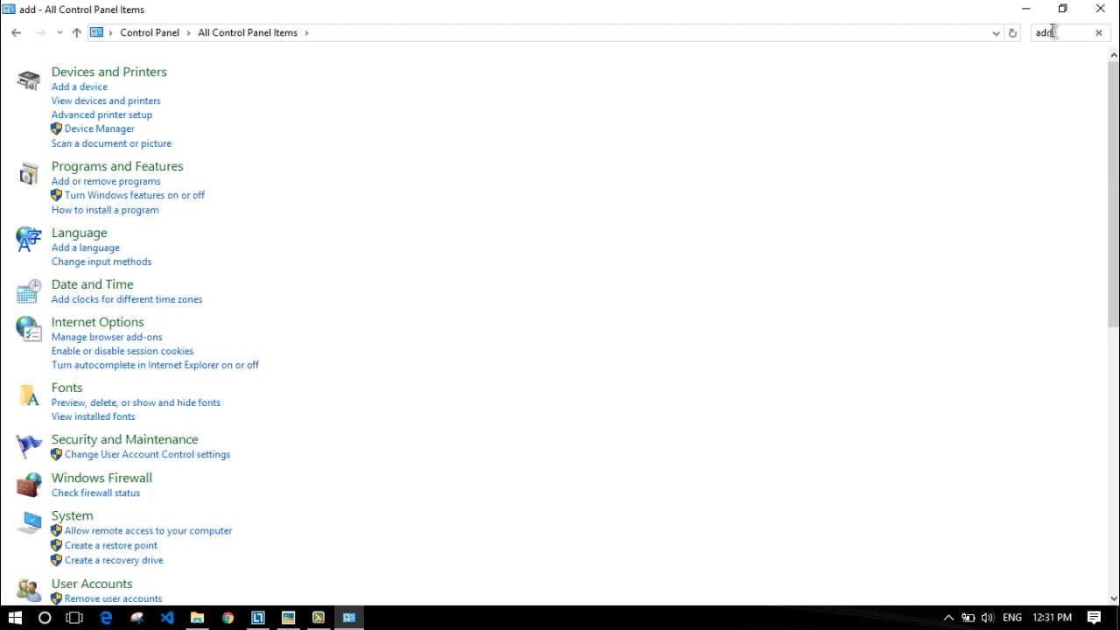
type("la")
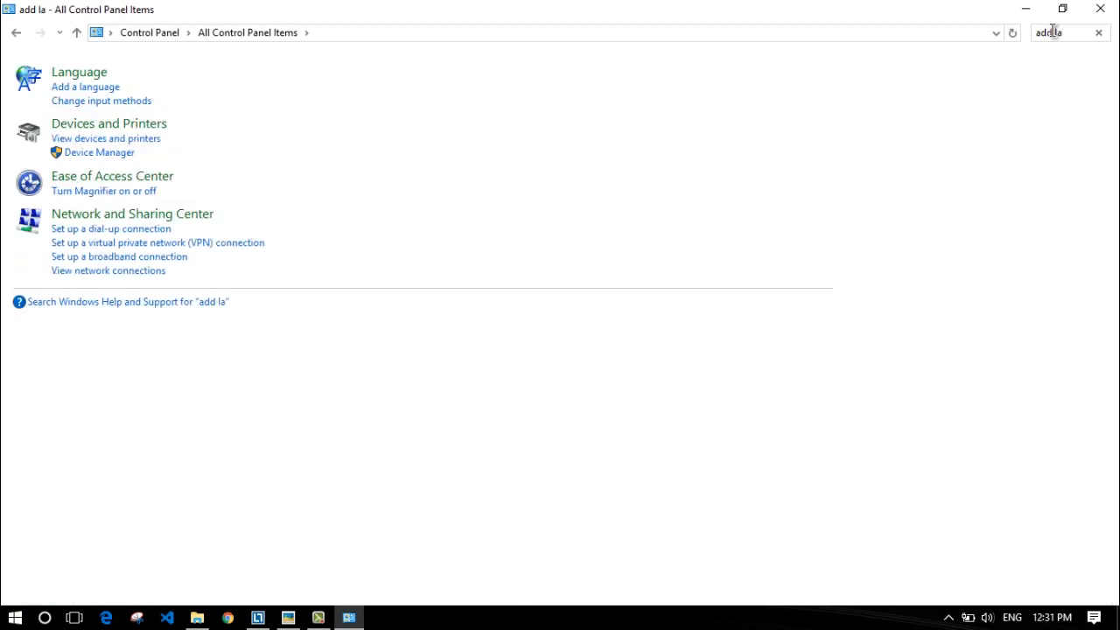
mouse_move(1013, 131)
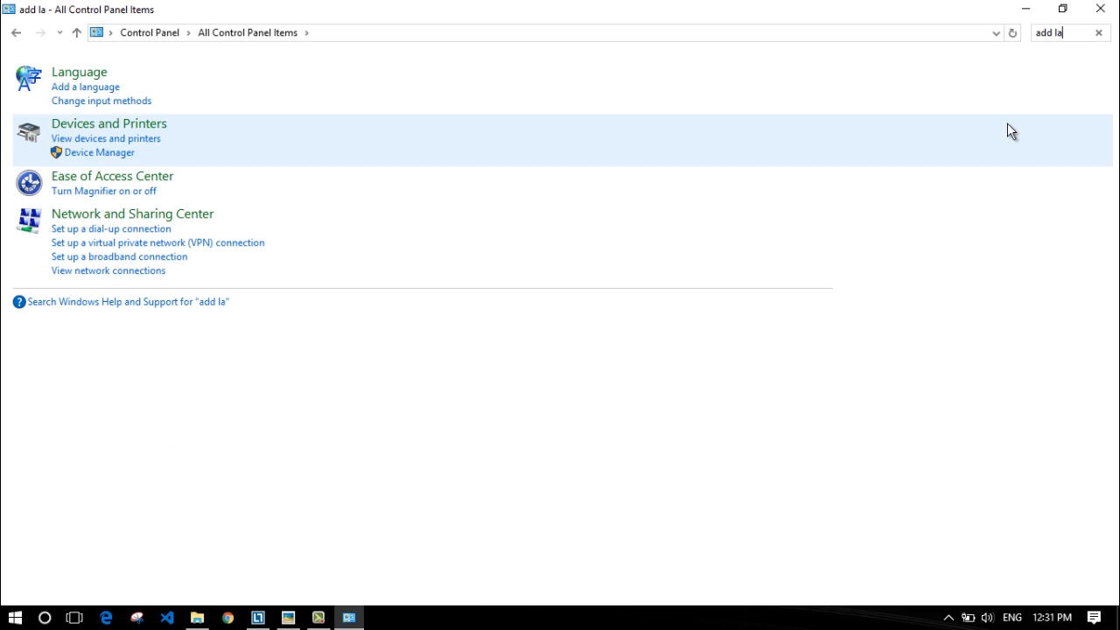
mouse_move(126, 61)
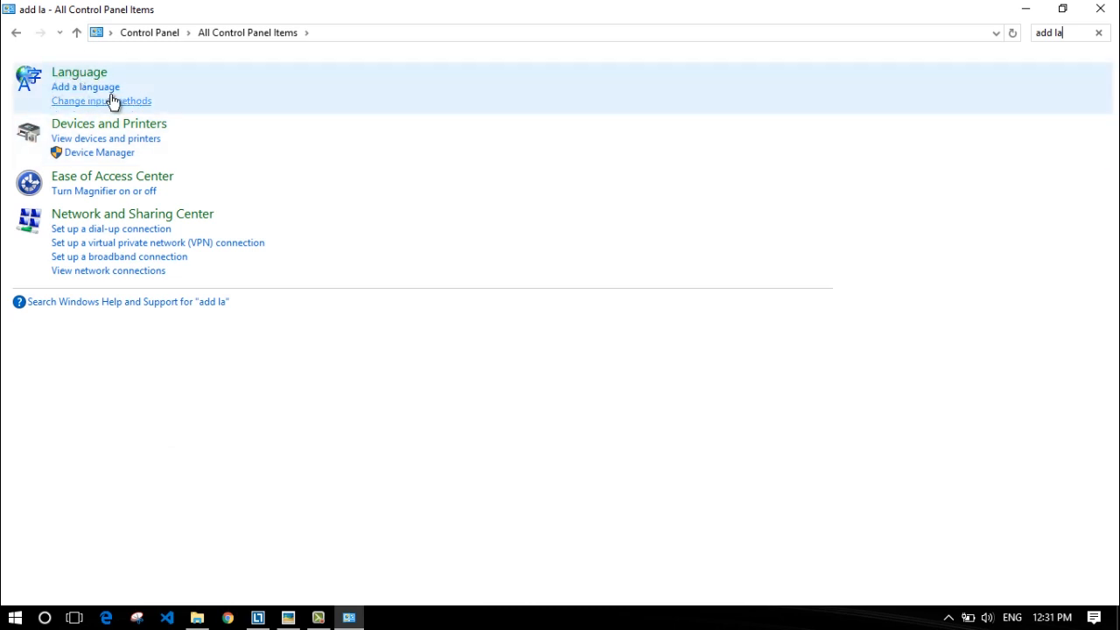
mouse_move(607, 35)
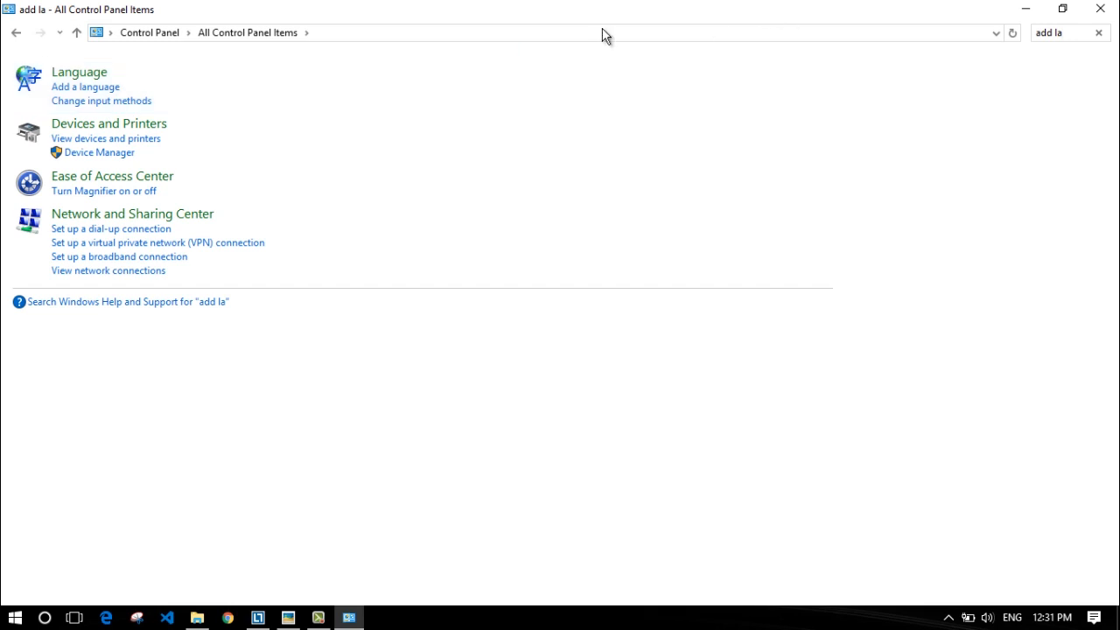
mouse_move(79, 72)
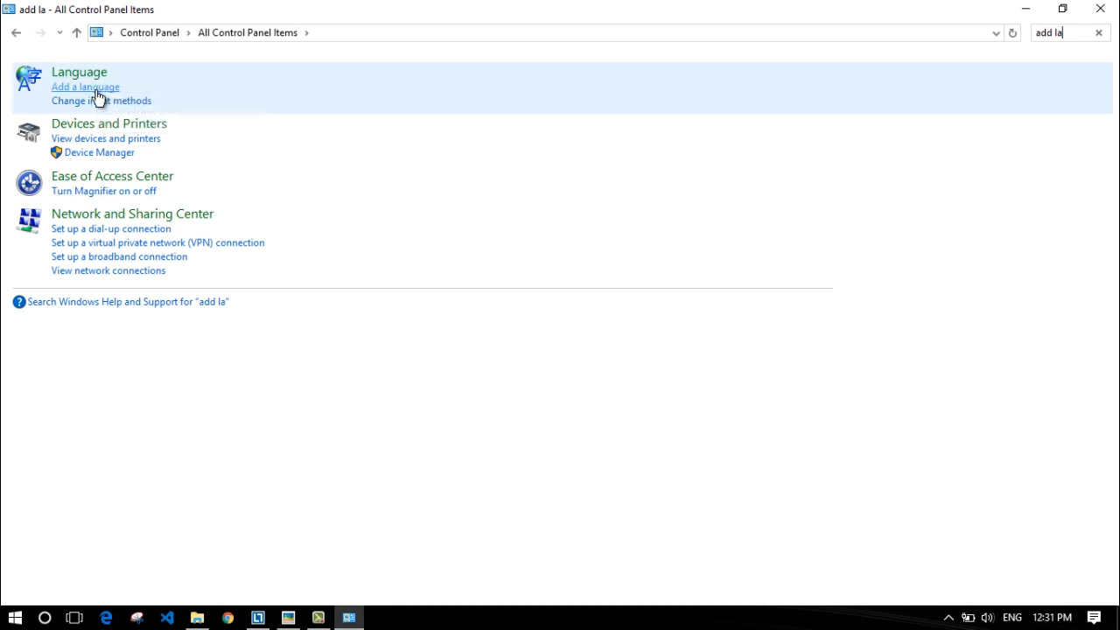
left_click(85, 86)
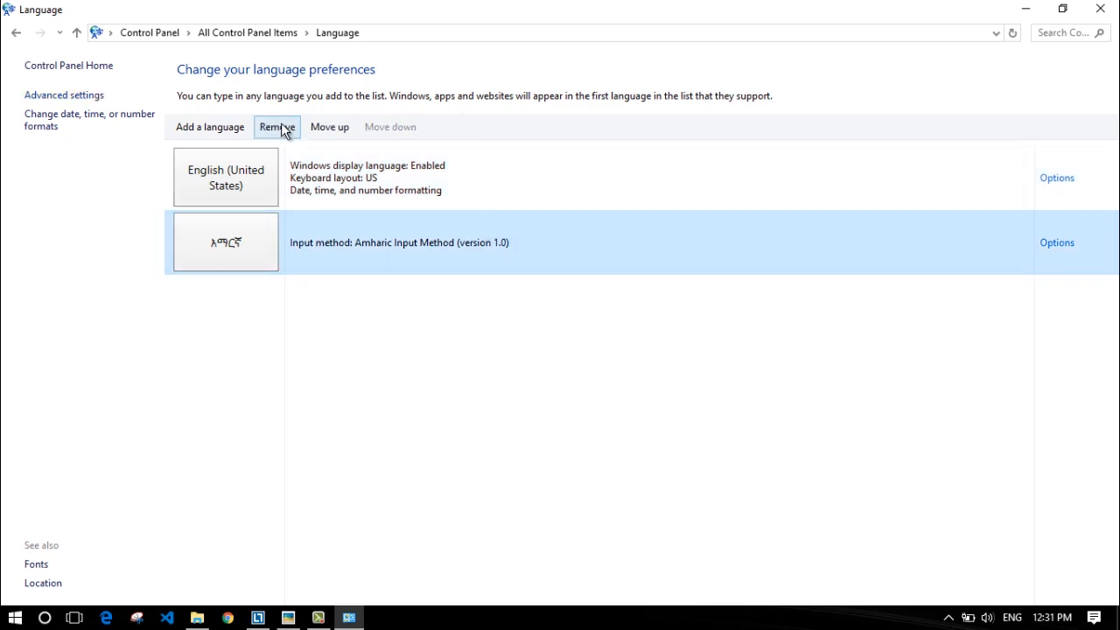
Remove the Amharic input method, leaving only English (United States) listed
left_click(277, 126)
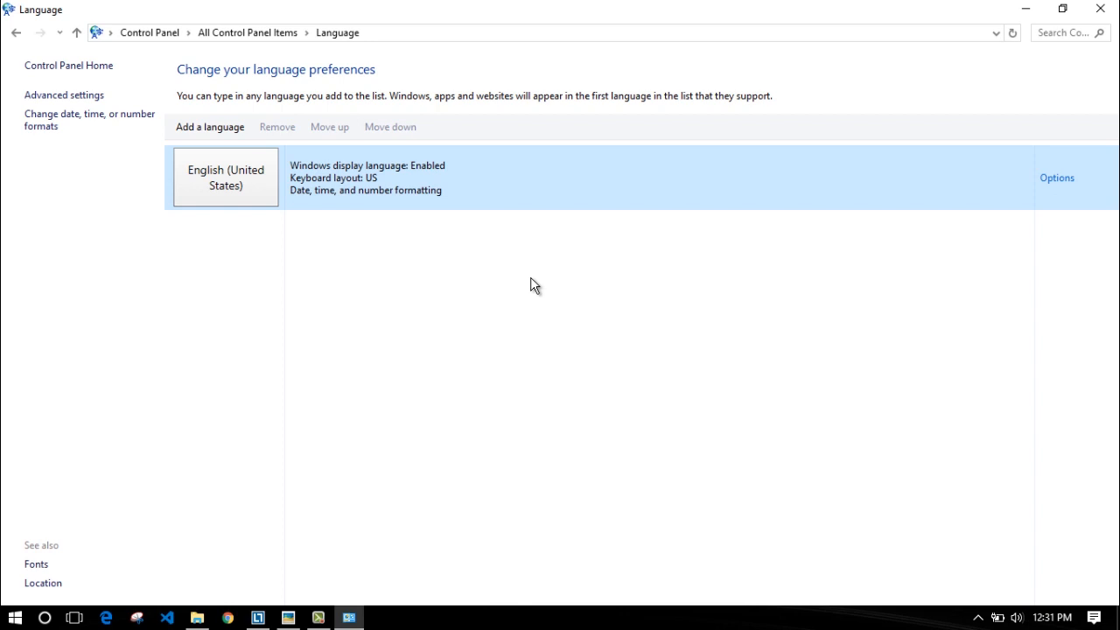
mouse_move(363, 382)
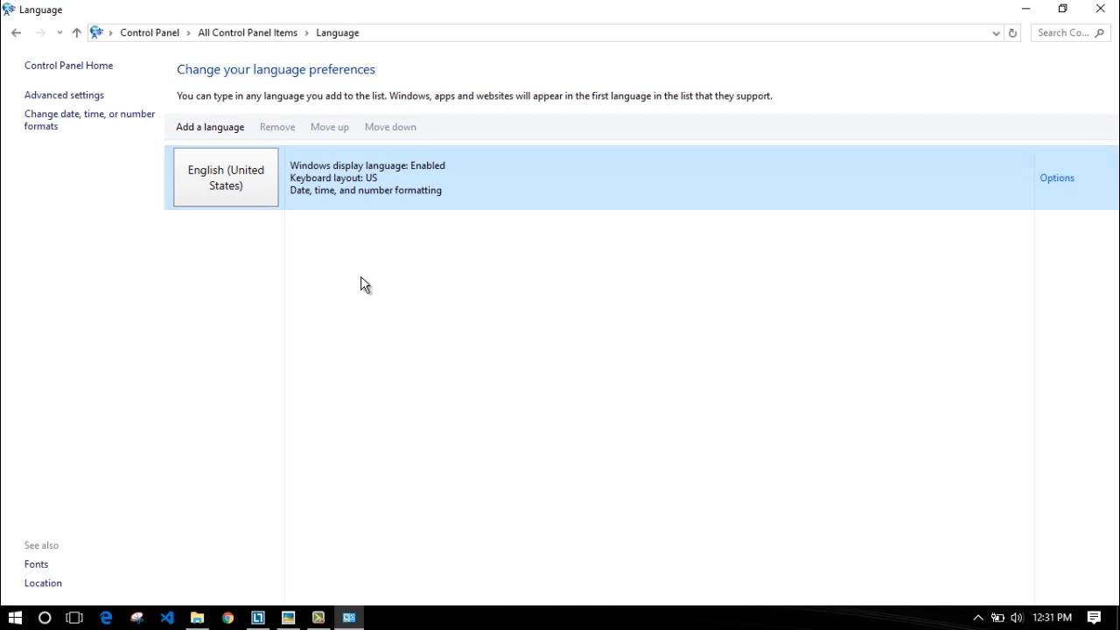
mouse_move(258, 285)
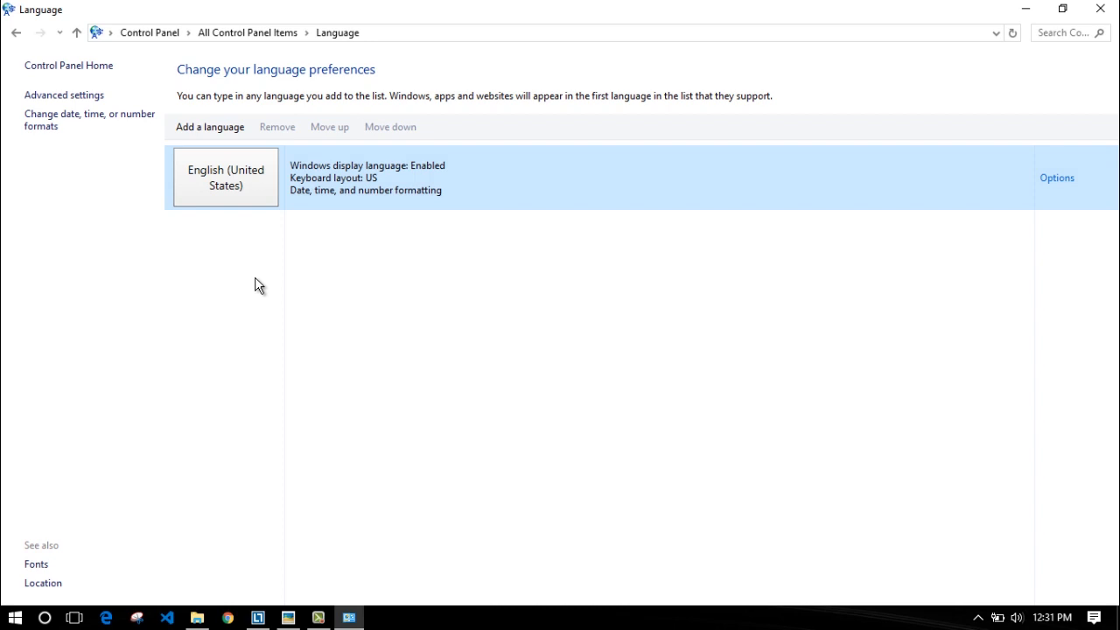
mouse_move(254, 336)
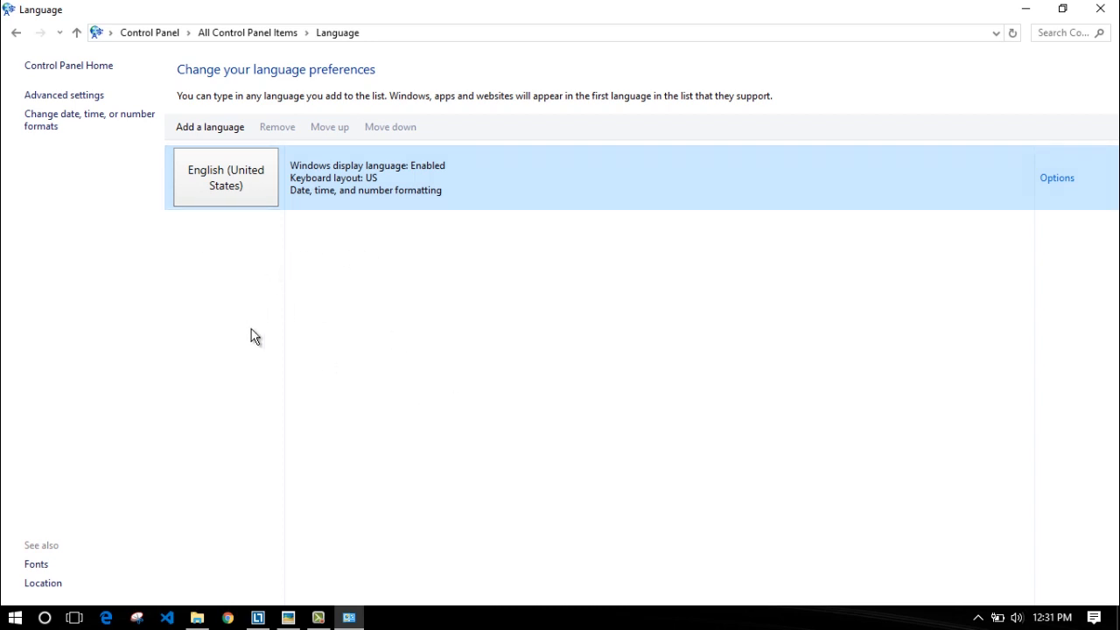
mouse_move(479, 279)
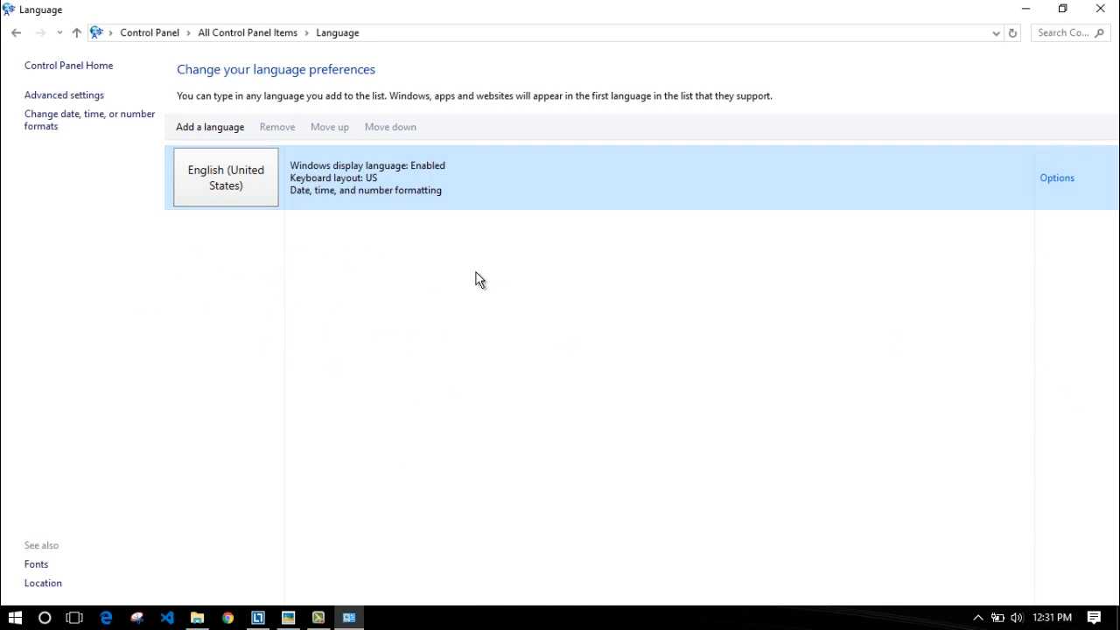
mouse_move(601, 315)
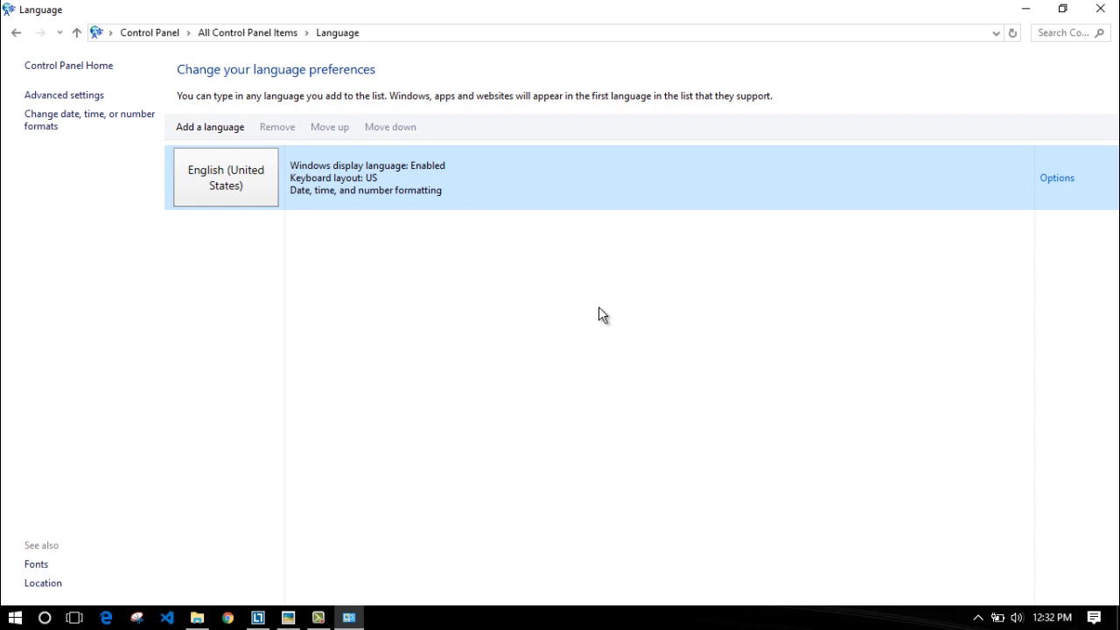
mouse_move(574, 304)
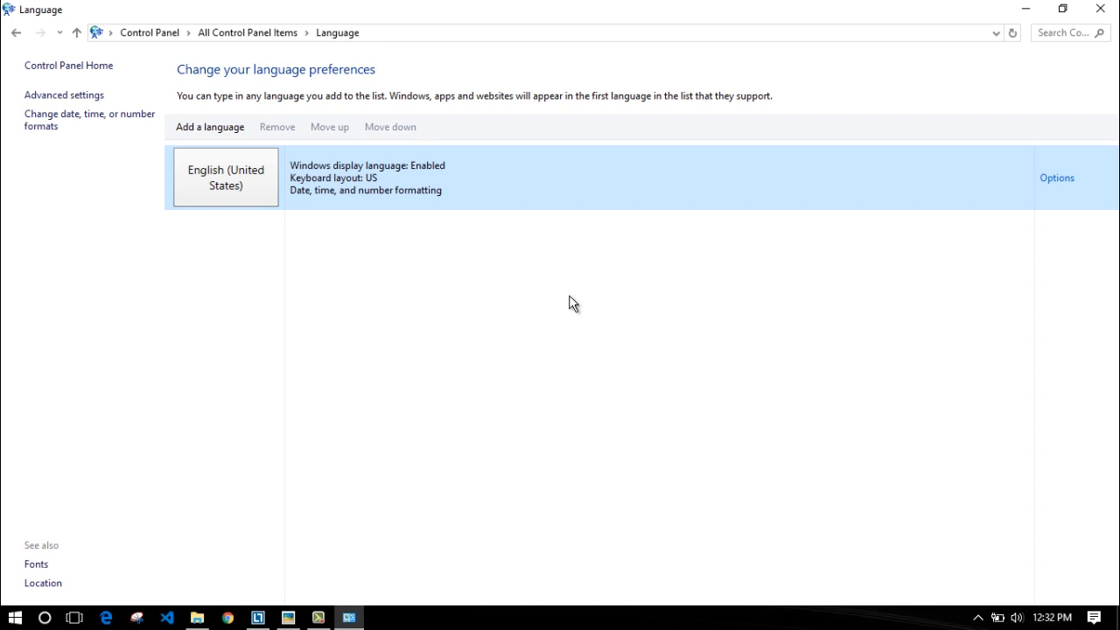
mouse_move(210, 127)
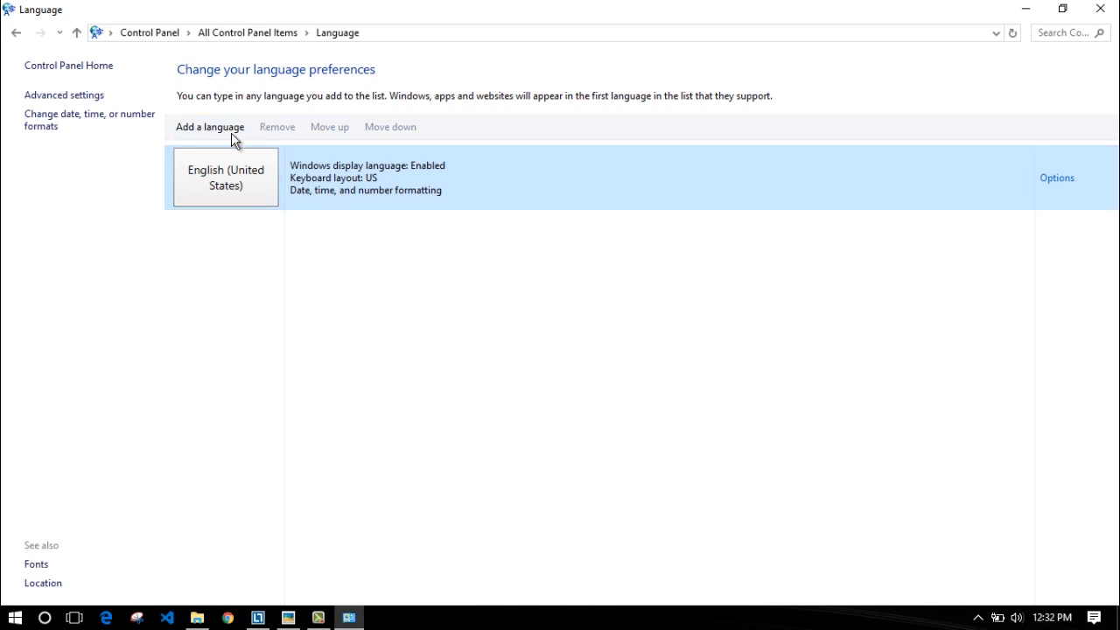
Start adding a language and browse the language grid
left_click(209, 126)
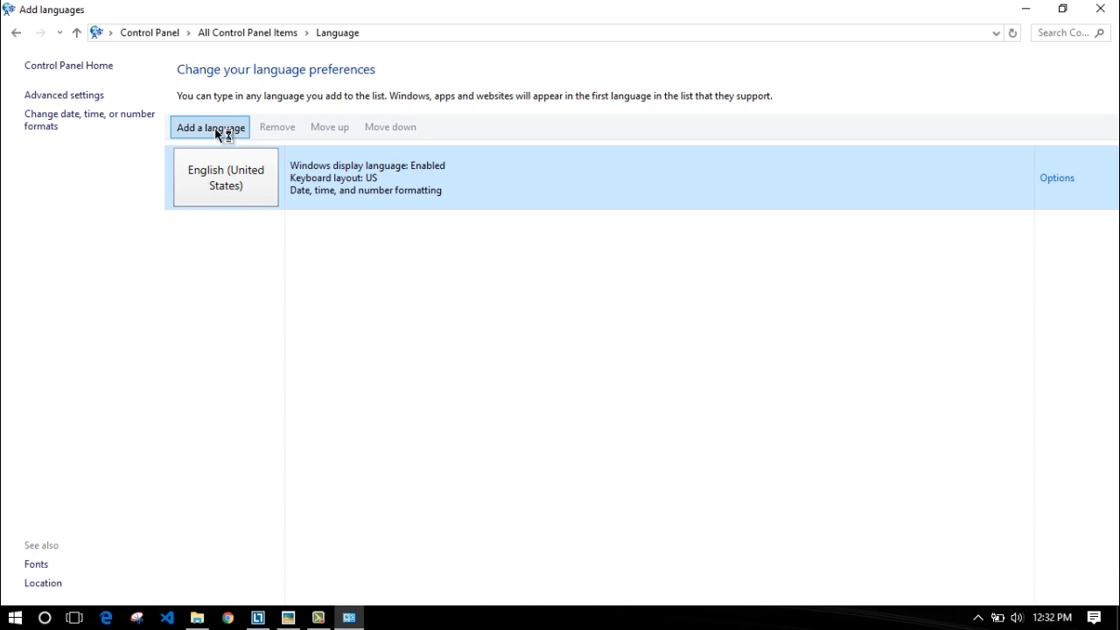
left_click(209, 126)
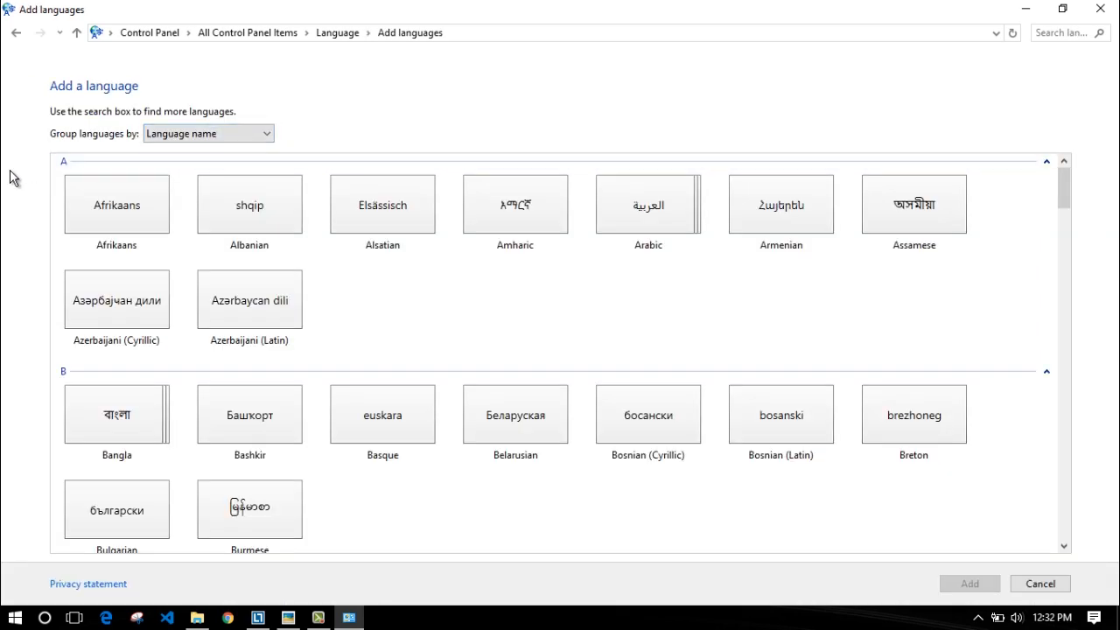
scroll("down", 3)
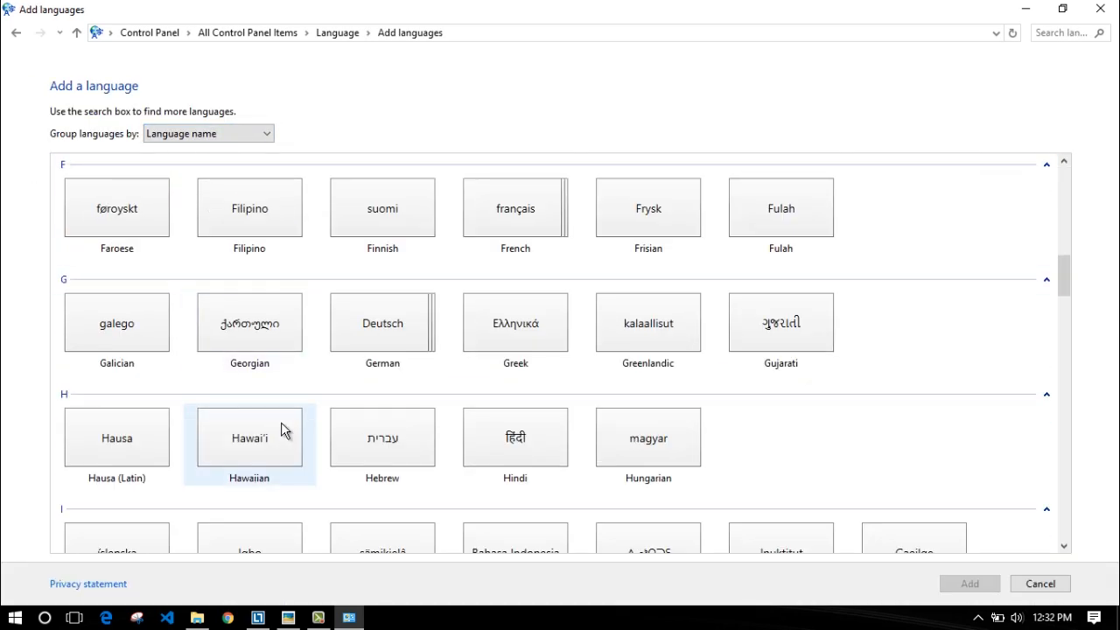
scroll("down", 3)
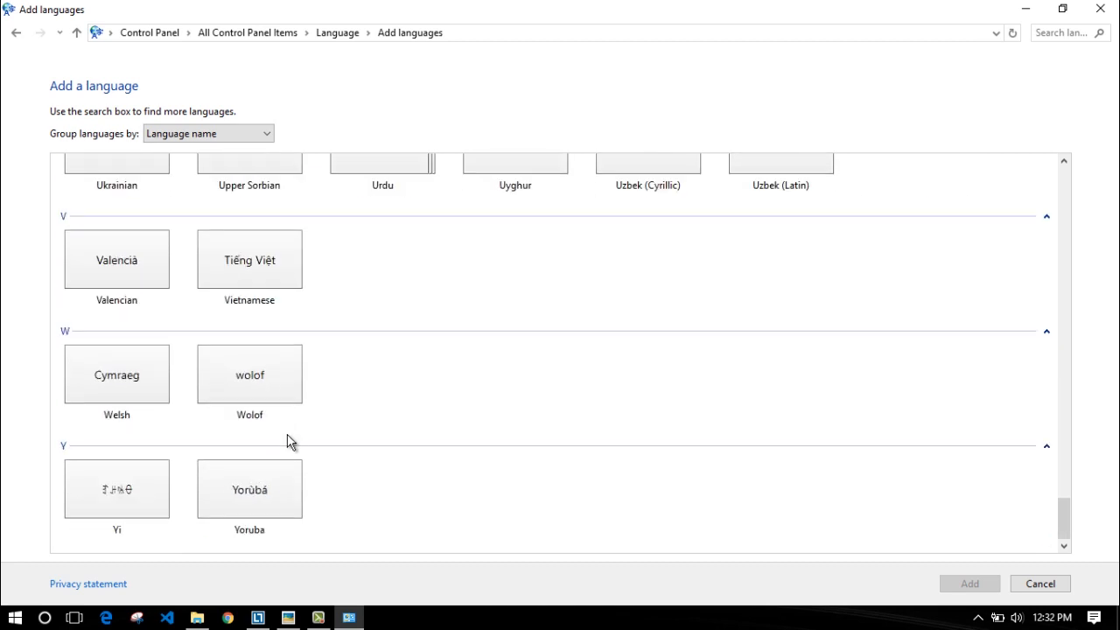
left_click(117, 488)
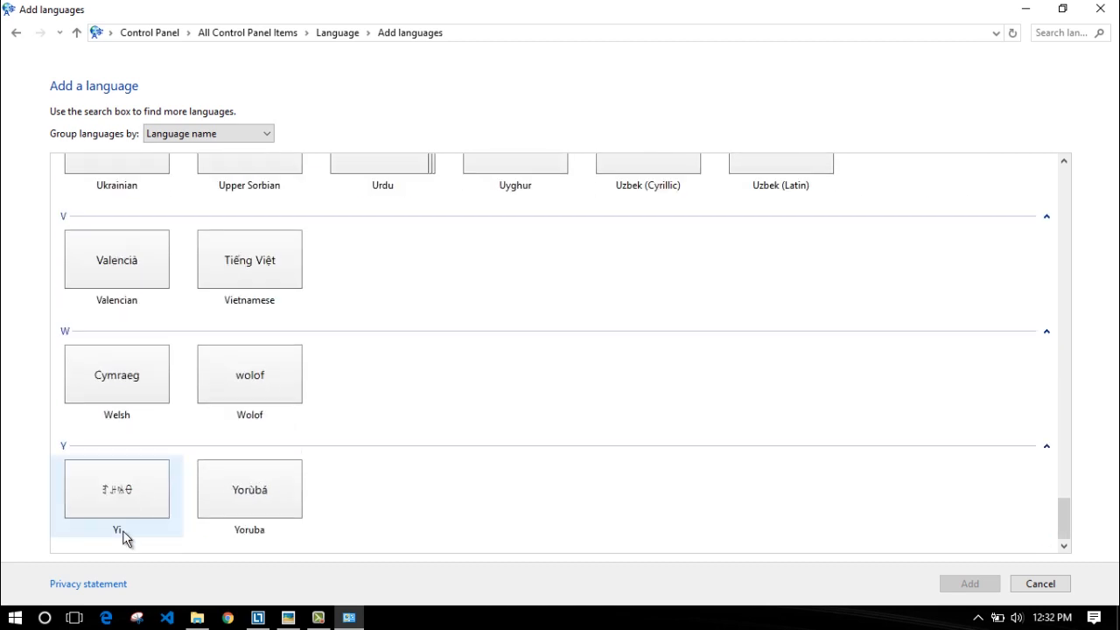
mouse_move(107, 514)
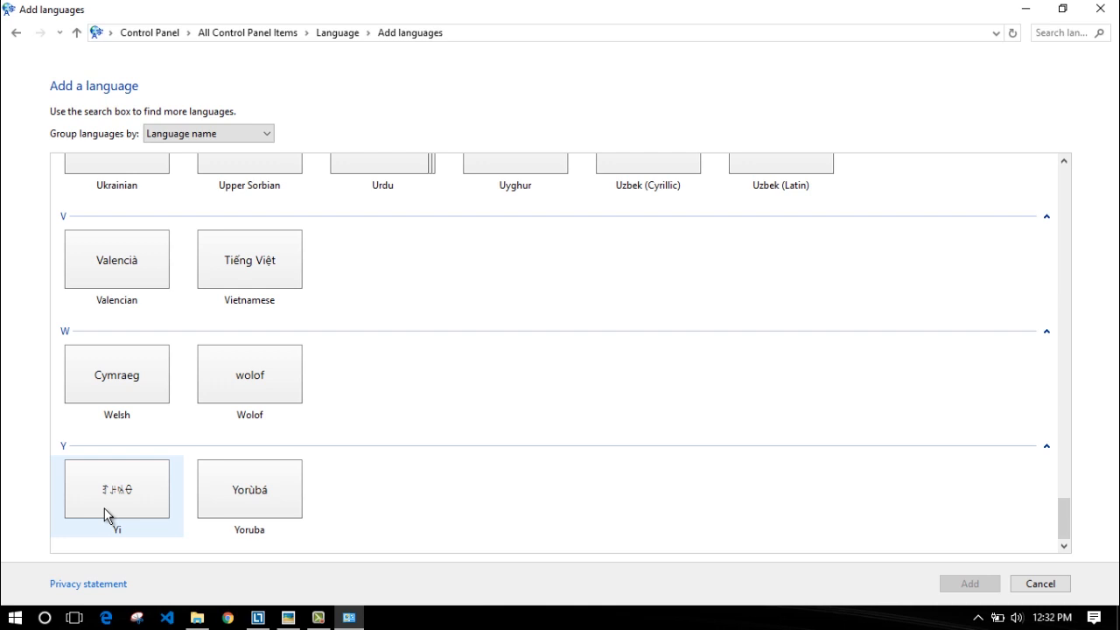
scroll("up", 3)
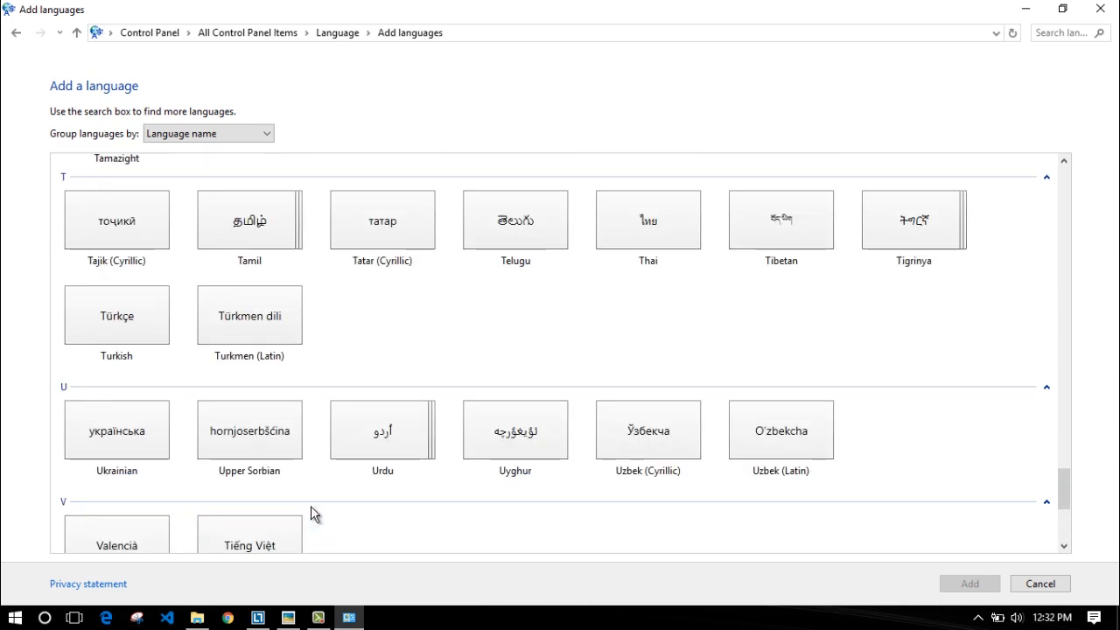
mouse_move(569, 164)
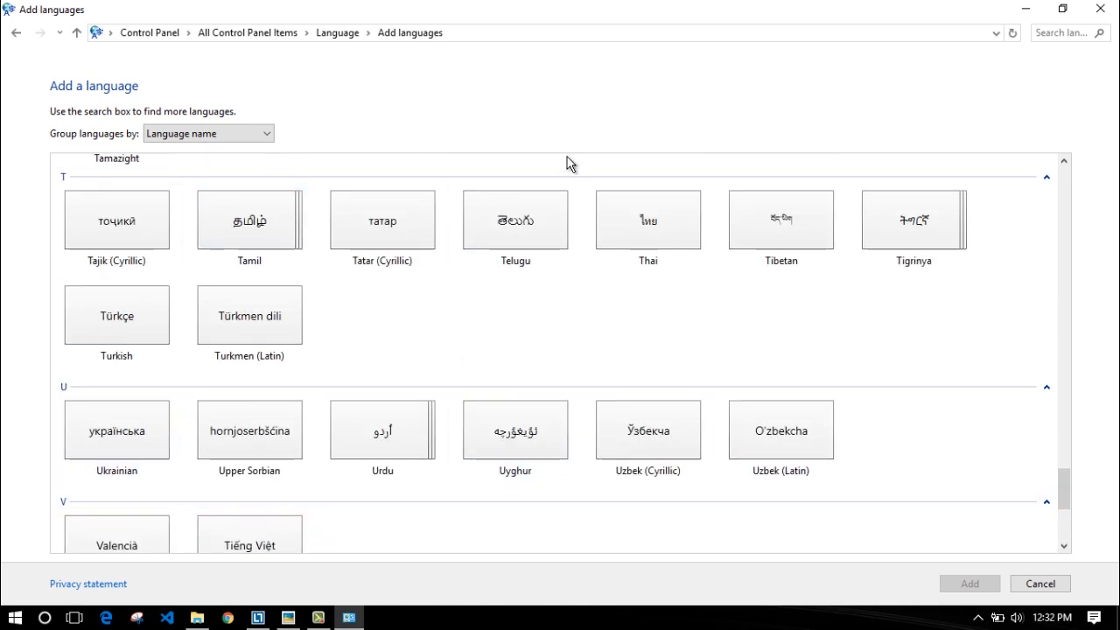
mouse_move(1091, 366)
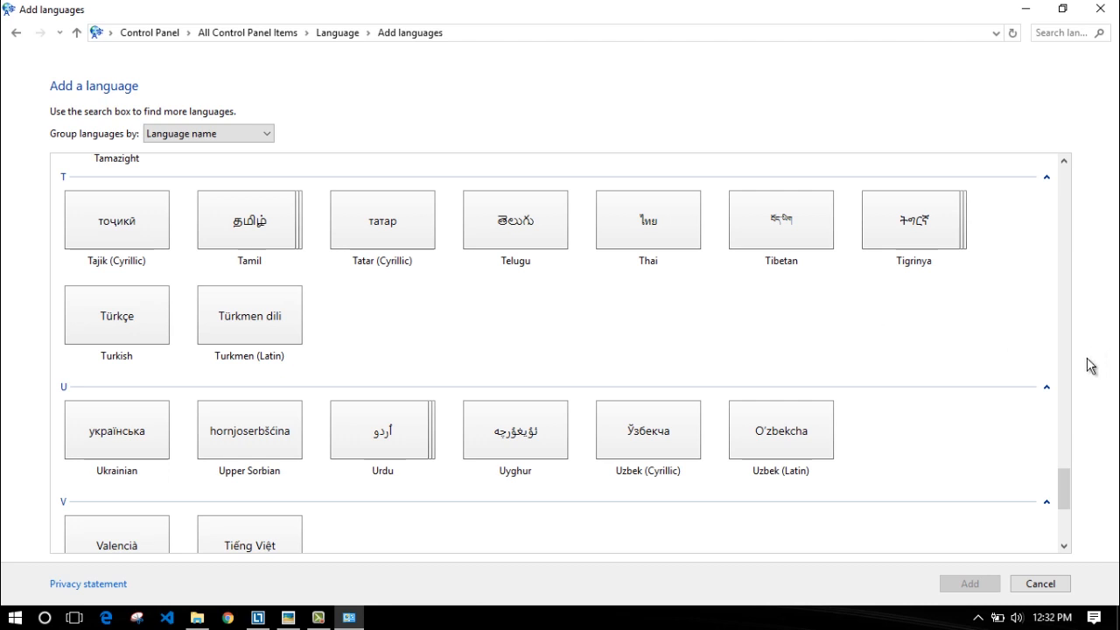
scroll("up", 3)
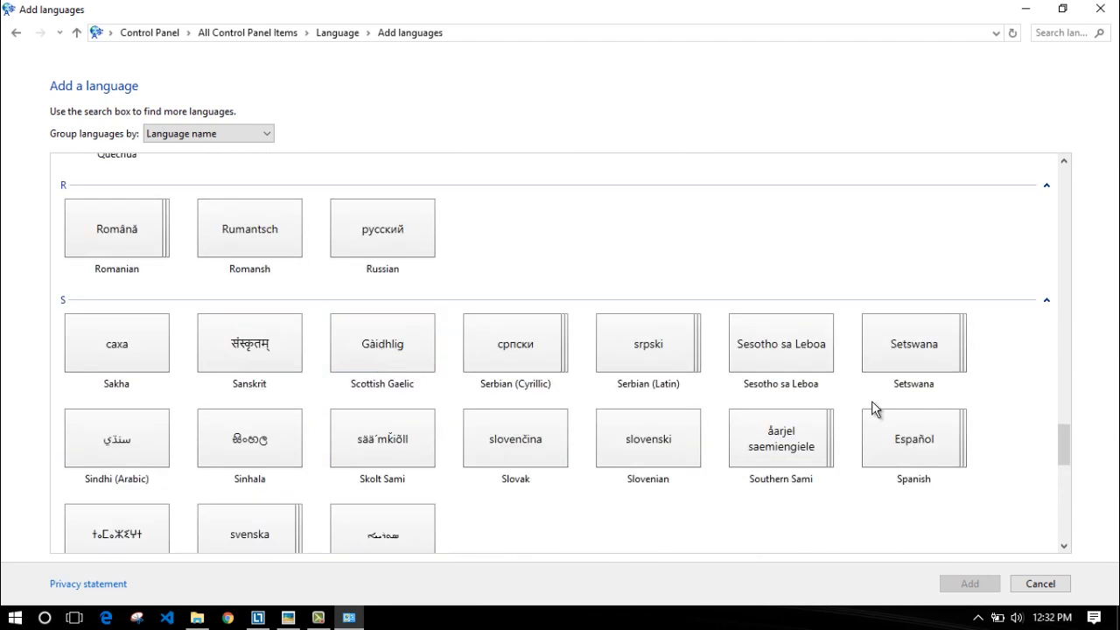
left_click(116, 437)
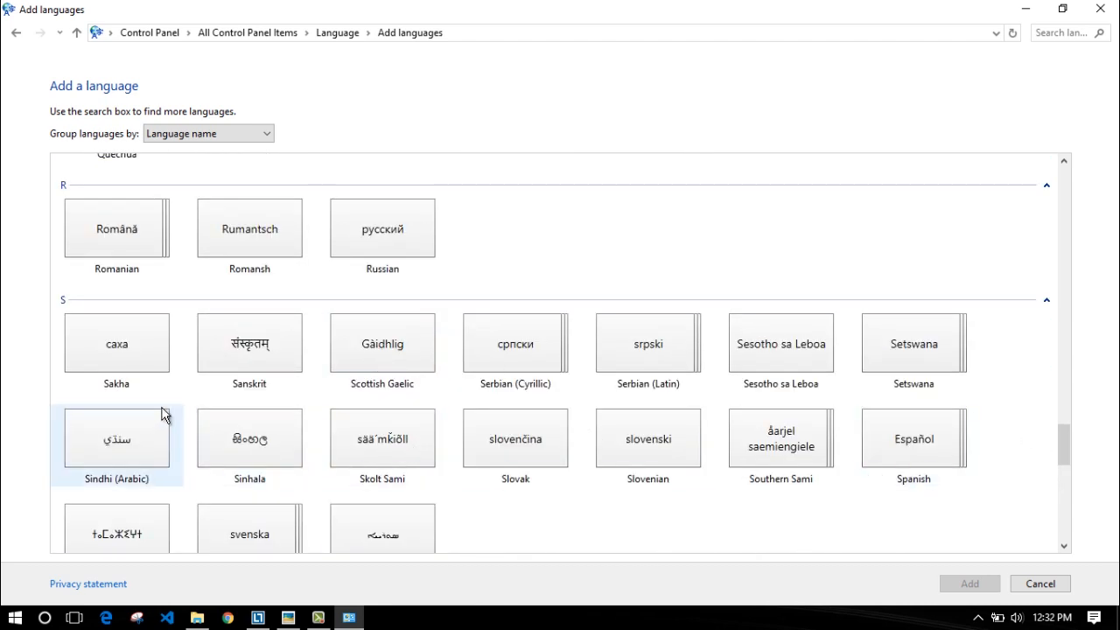
Select Amharic in the grid and add it to the language list
scroll("up", 3)
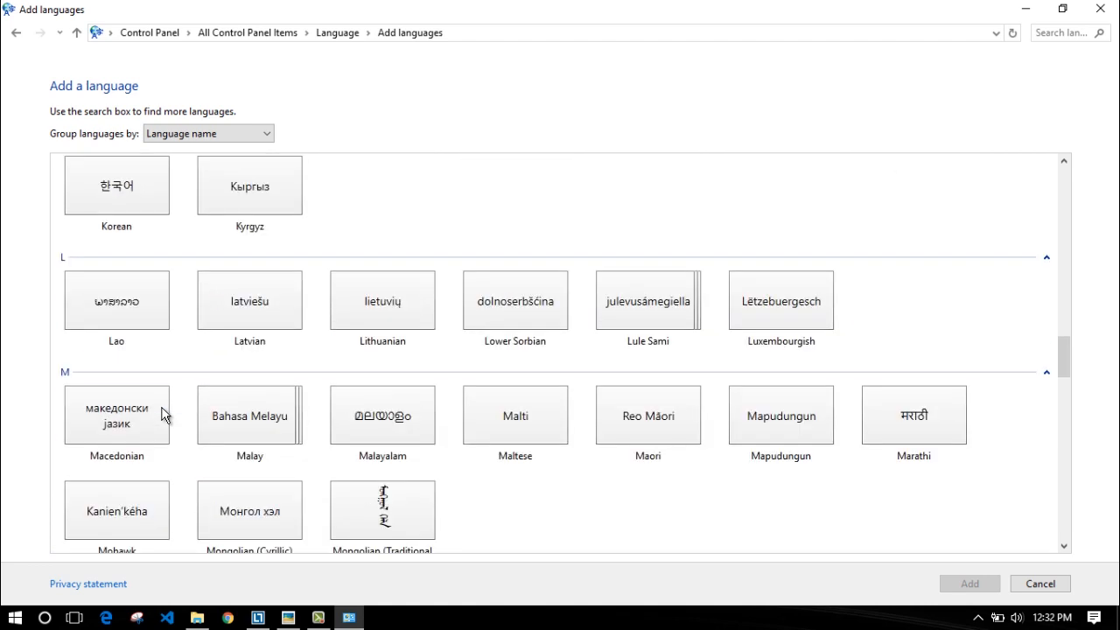
scroll("up", 3)
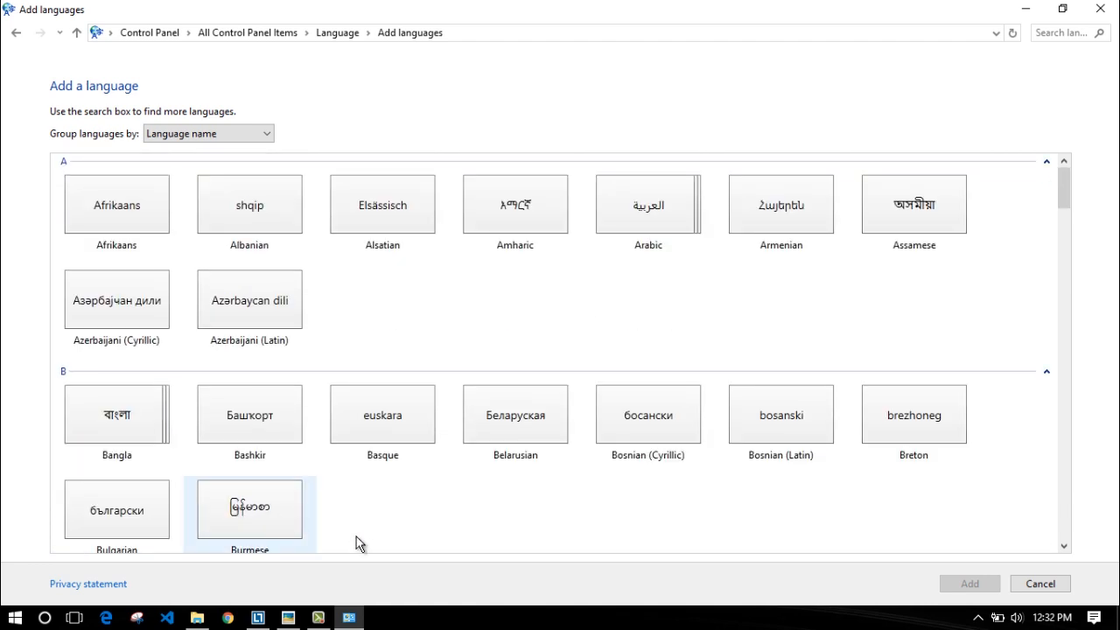
left_click(514, 203)
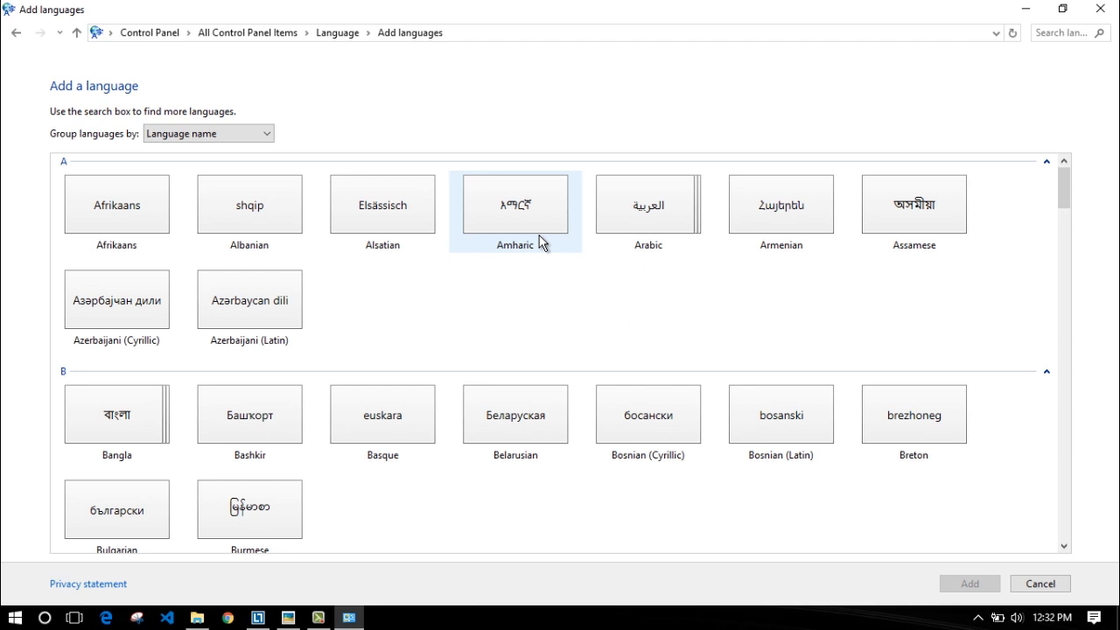
mouse_move(560, 359)
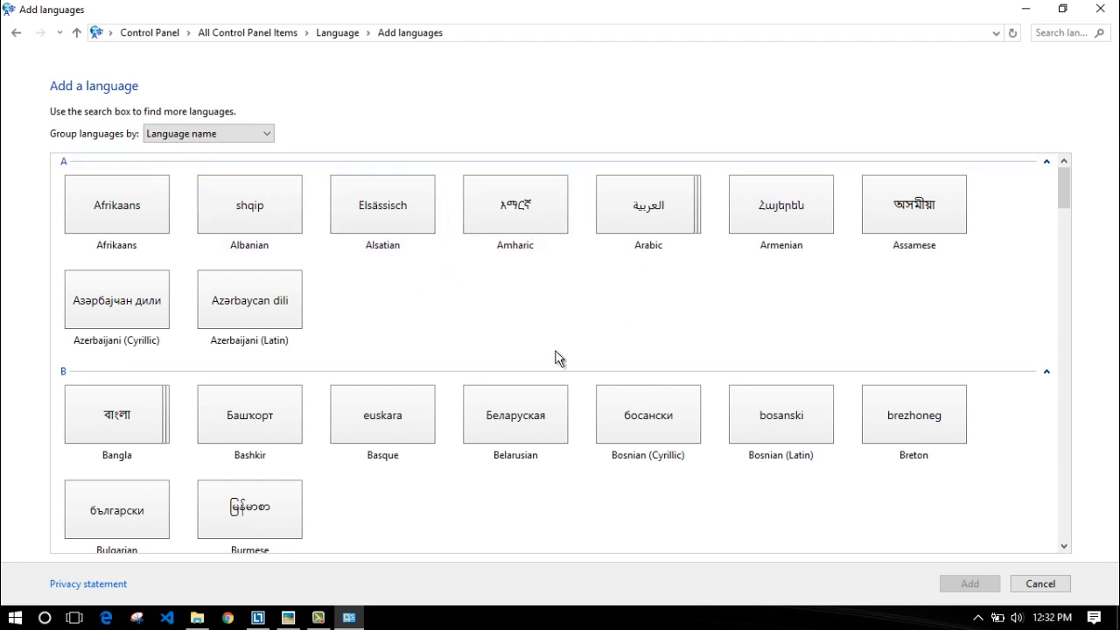
left_click(514, 204)
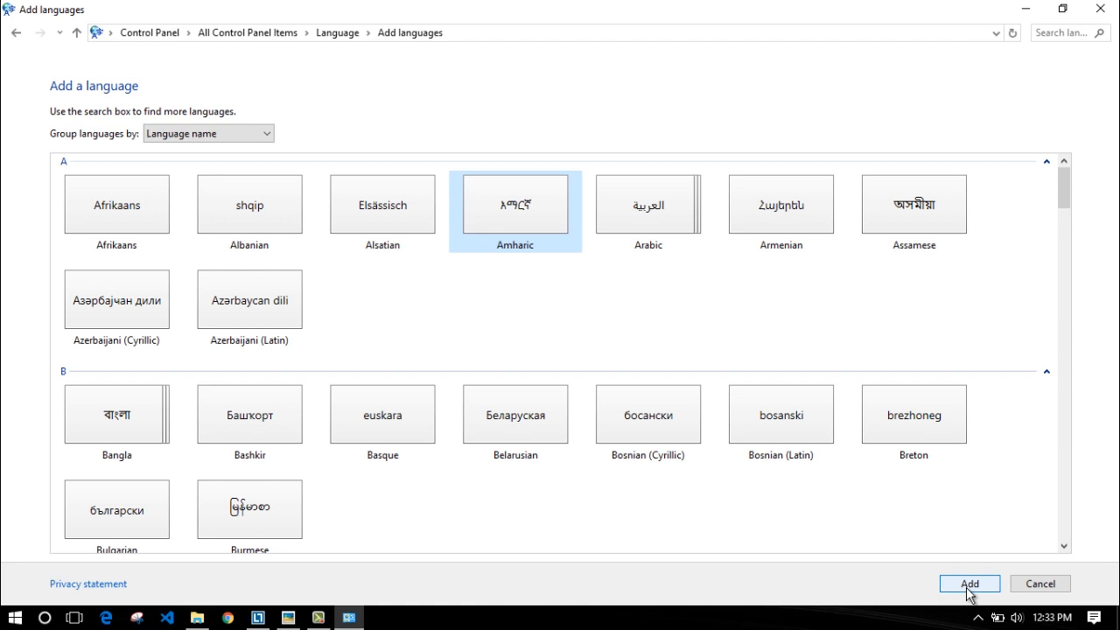
left_click(969, 584)
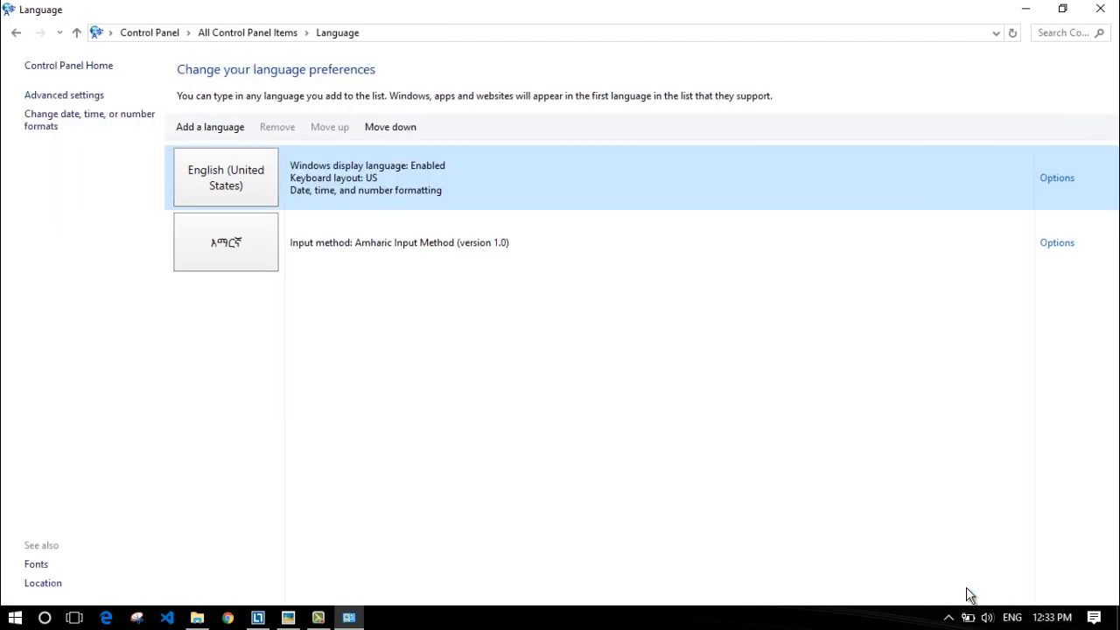
Close the Language settings window, bringing the Picasa cover image back to front
left_click(224, 243)
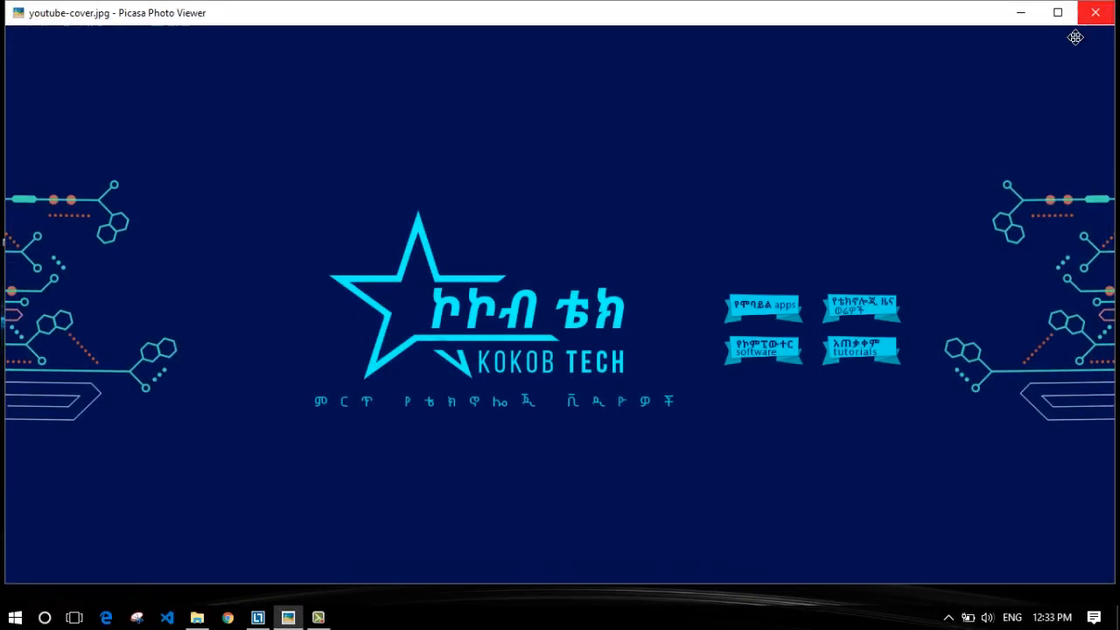
mouse_move(869, 198)
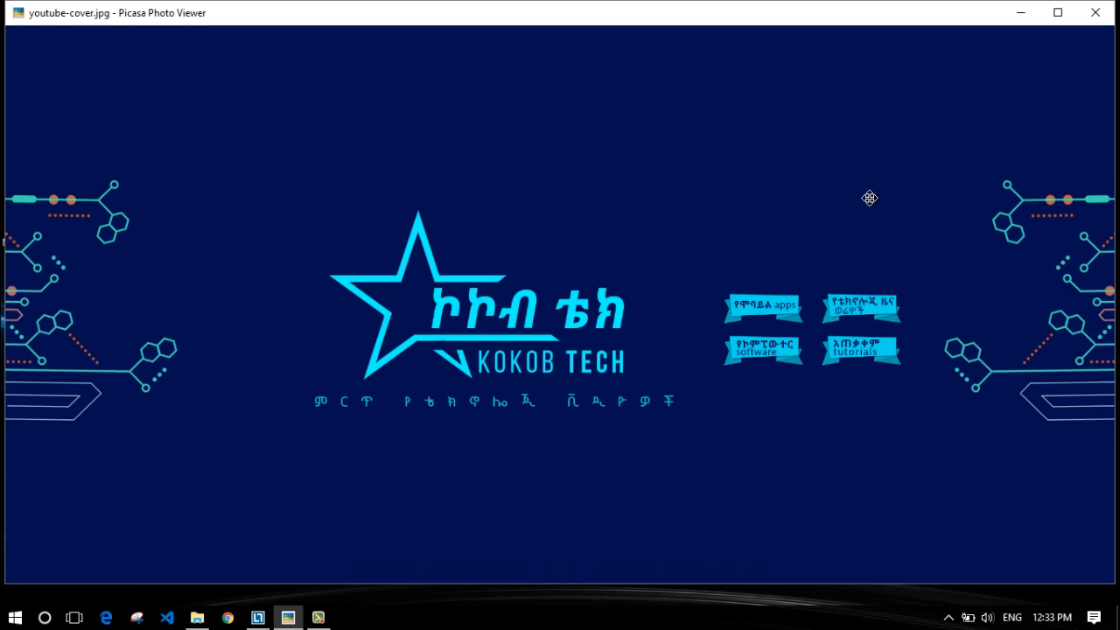
mouse_move(598, 4)
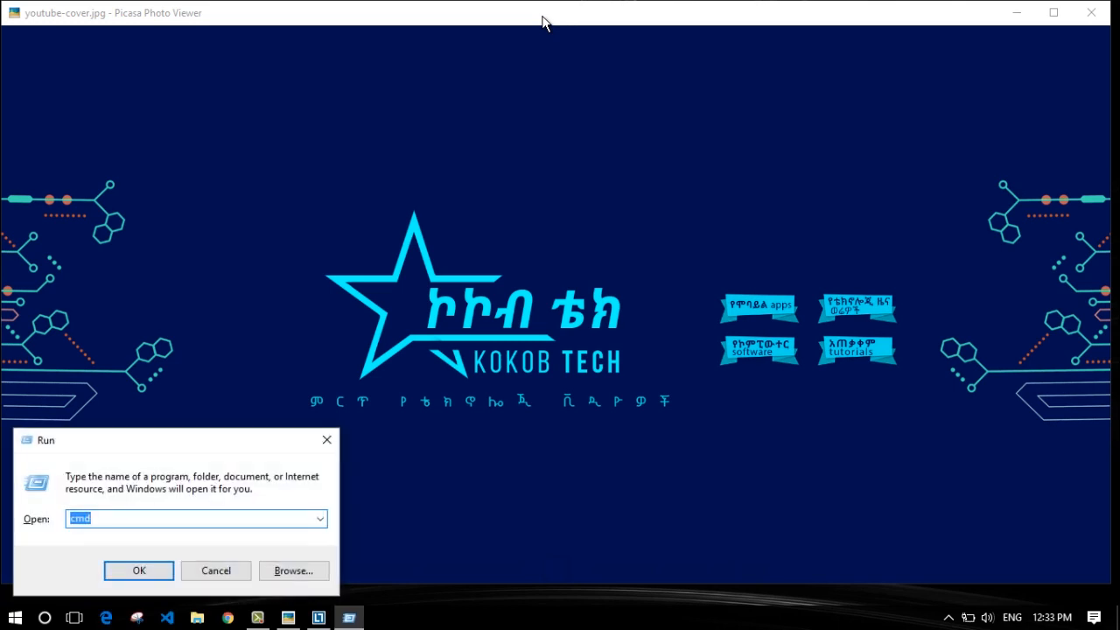
Launch Notepad from the 'note' search and type 'hi' into the new document
type("note")
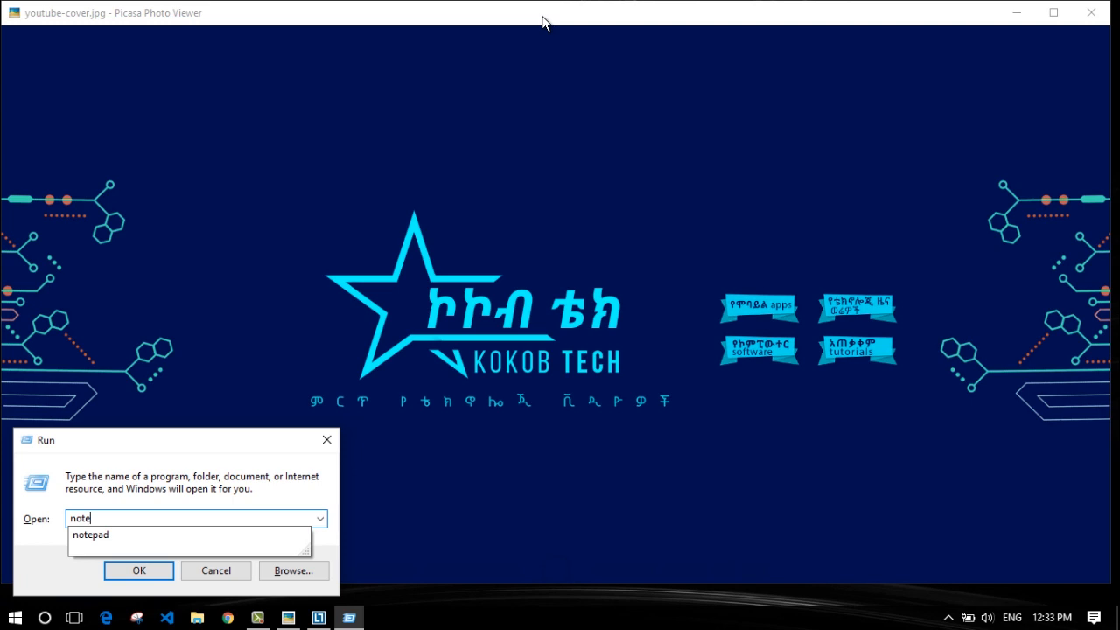
left_click(138, 570)
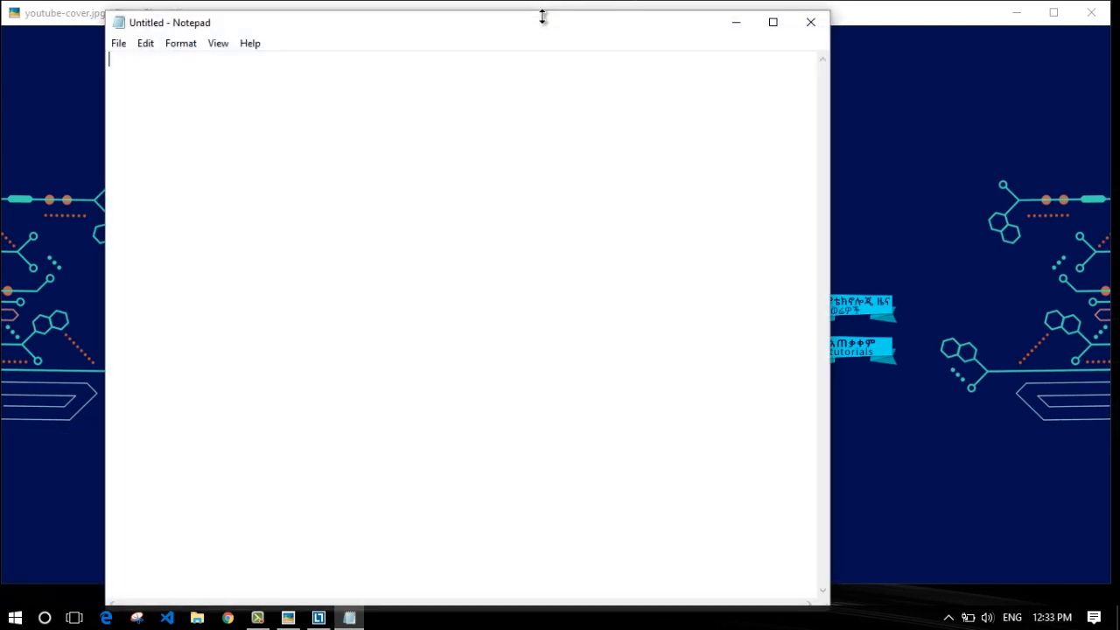
mouse_move(337, 153)
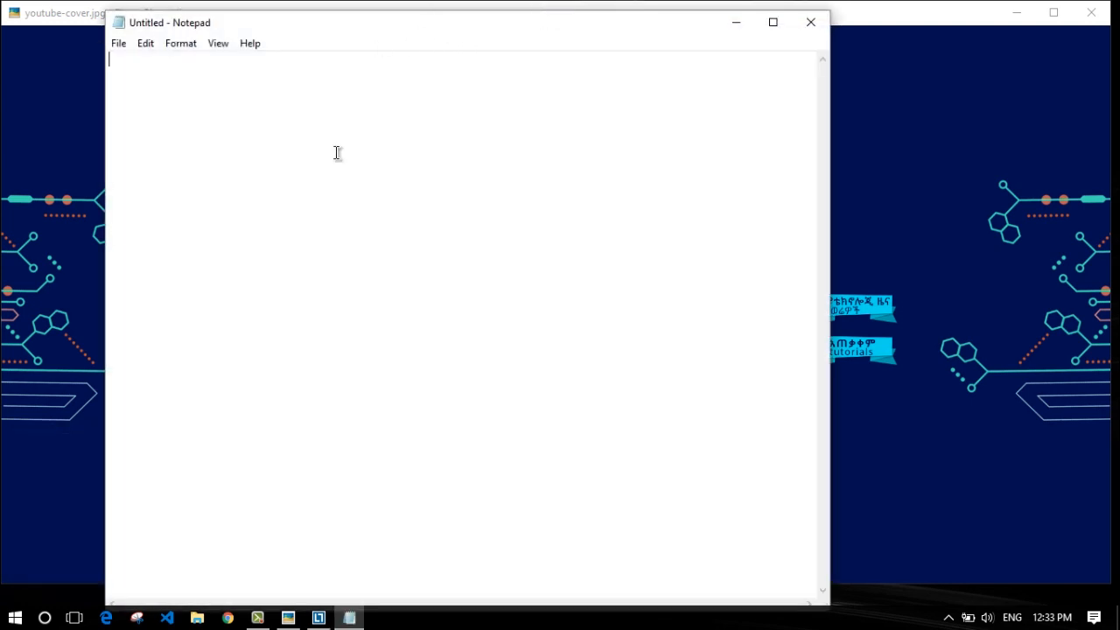
type("hi")
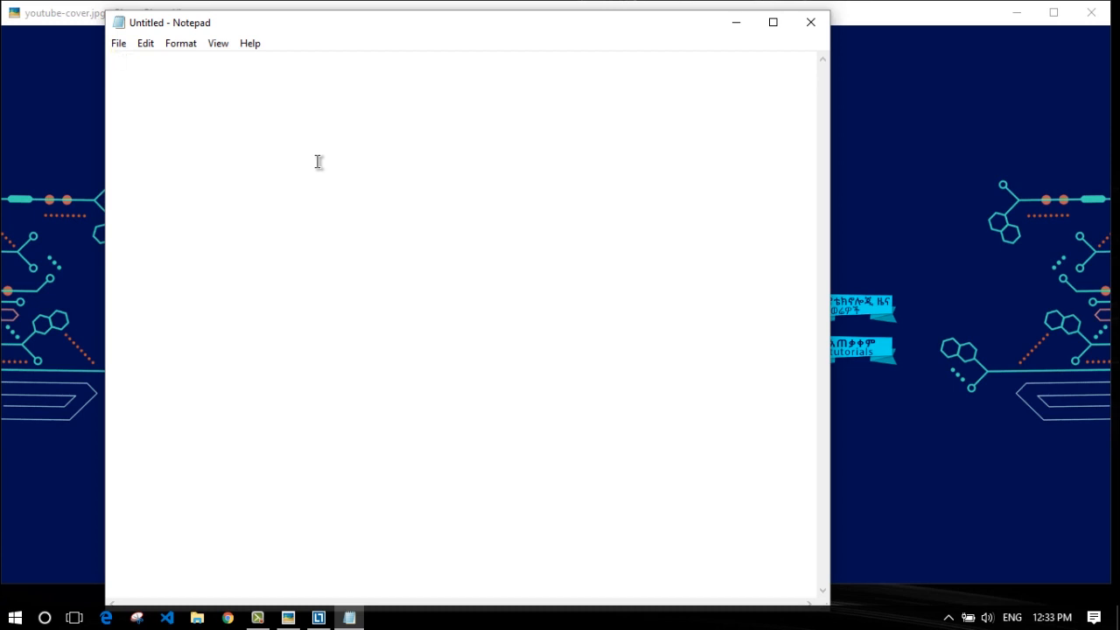
type("hi")
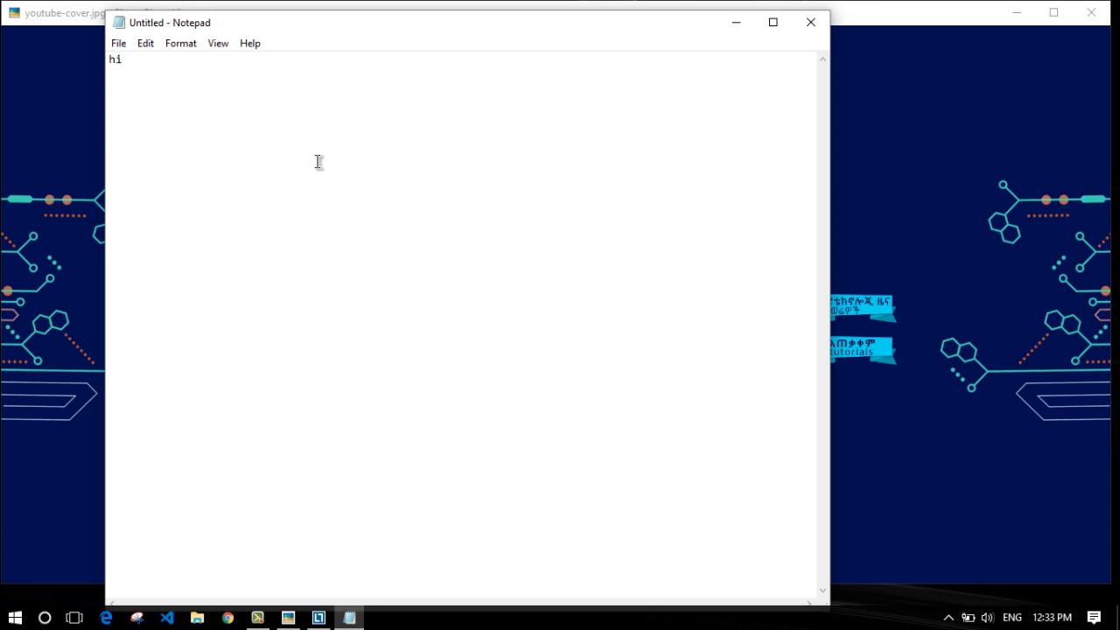
mouse_move(12, 429)
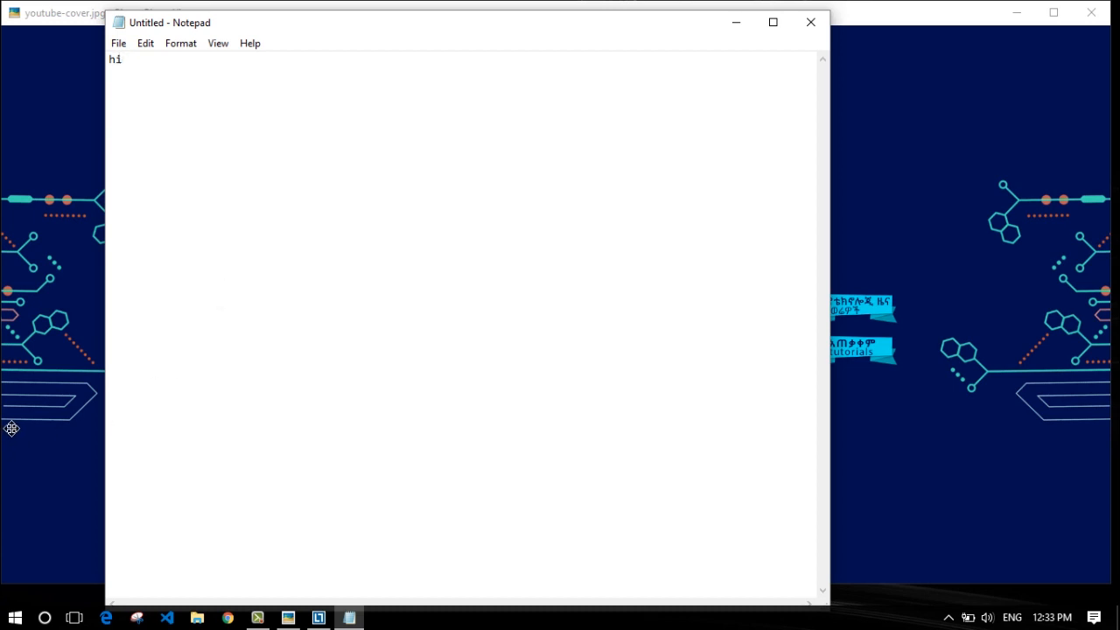
mouse_move(709, 540)
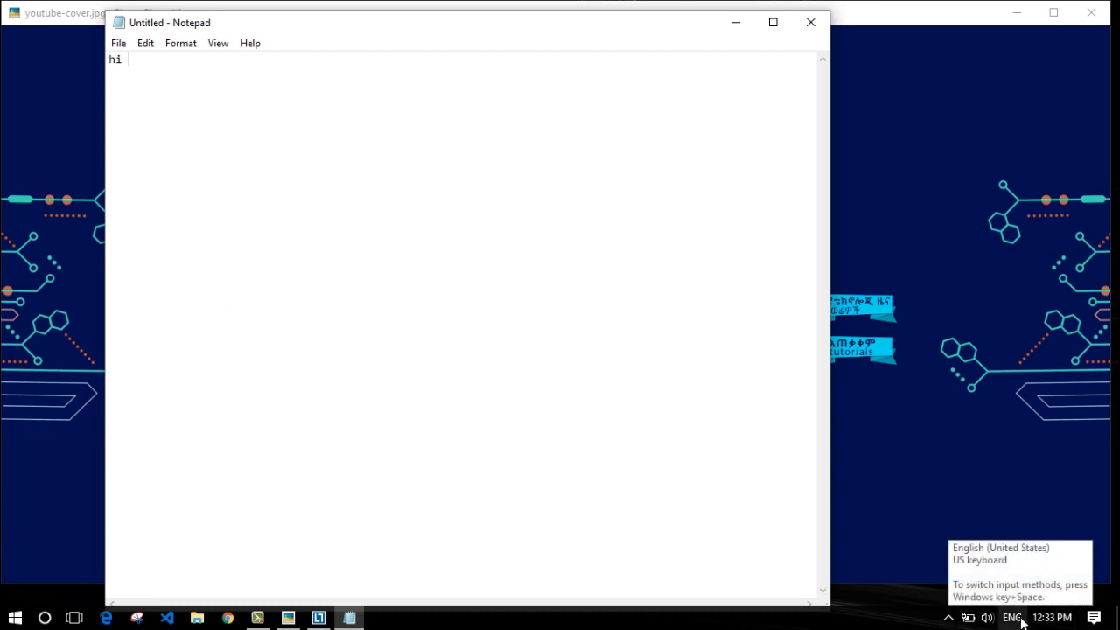
Switch the taskbar input language from ENG to the Amharic Input Method
left_click(1012, 617)
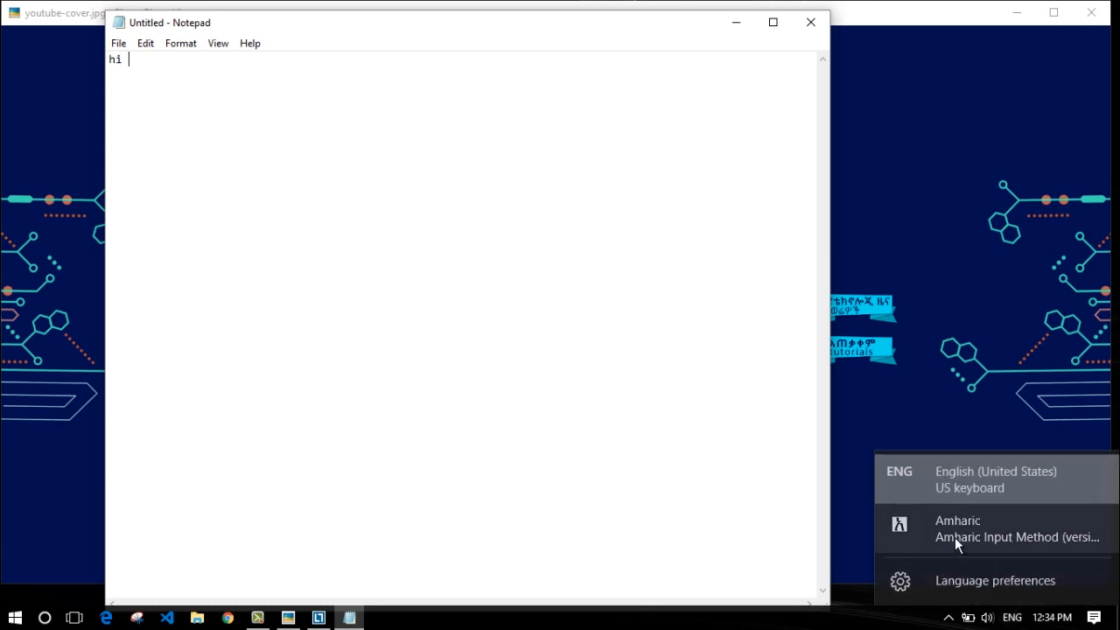
mouse_move(958, 537)
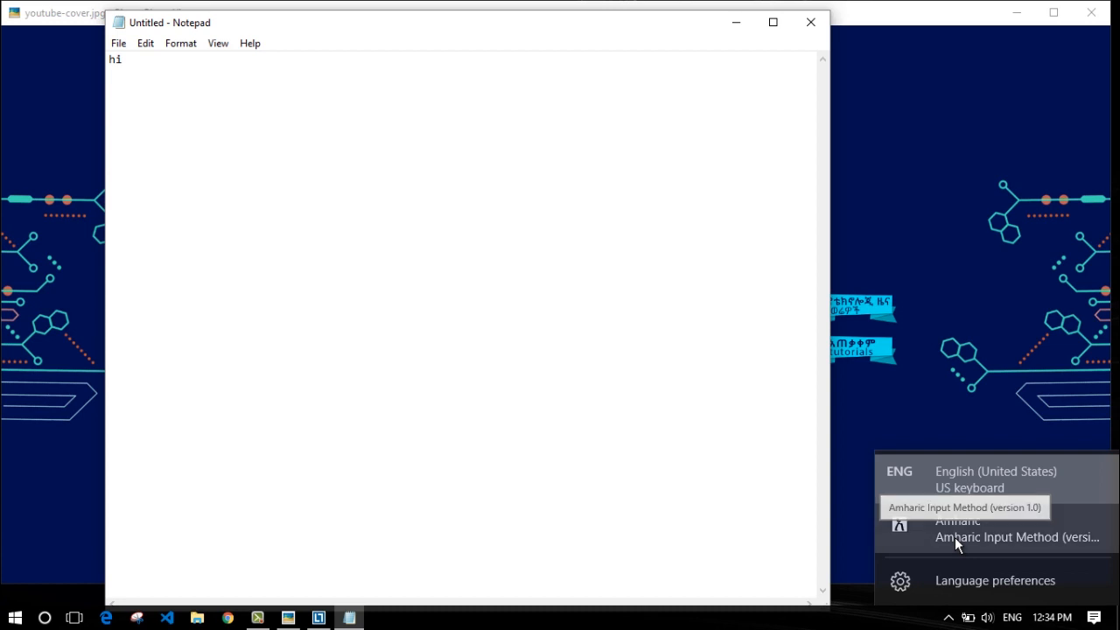
left_click(958, 529)
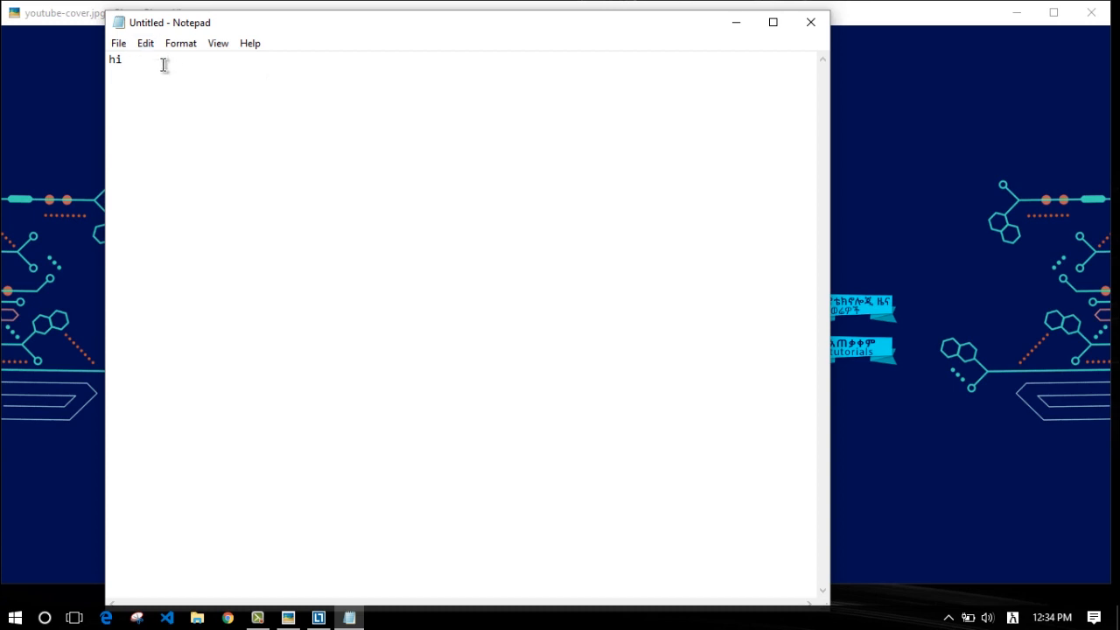
Type Ethiopic characters such as ሎ after 'hi' using the phonetic candidate list
type("h")
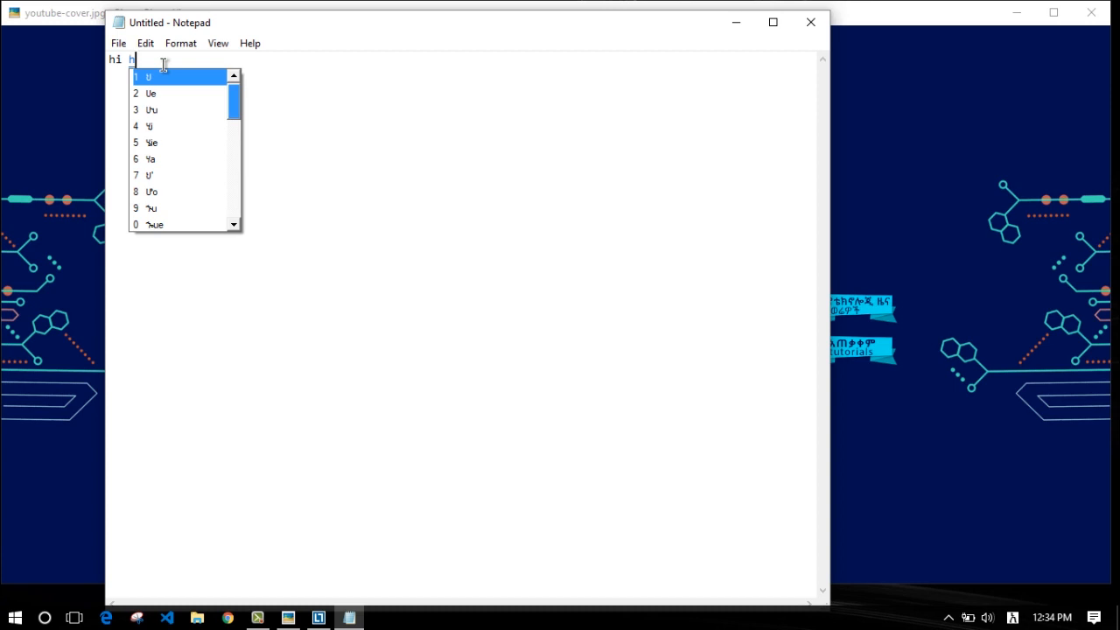
left_click(149, 76)
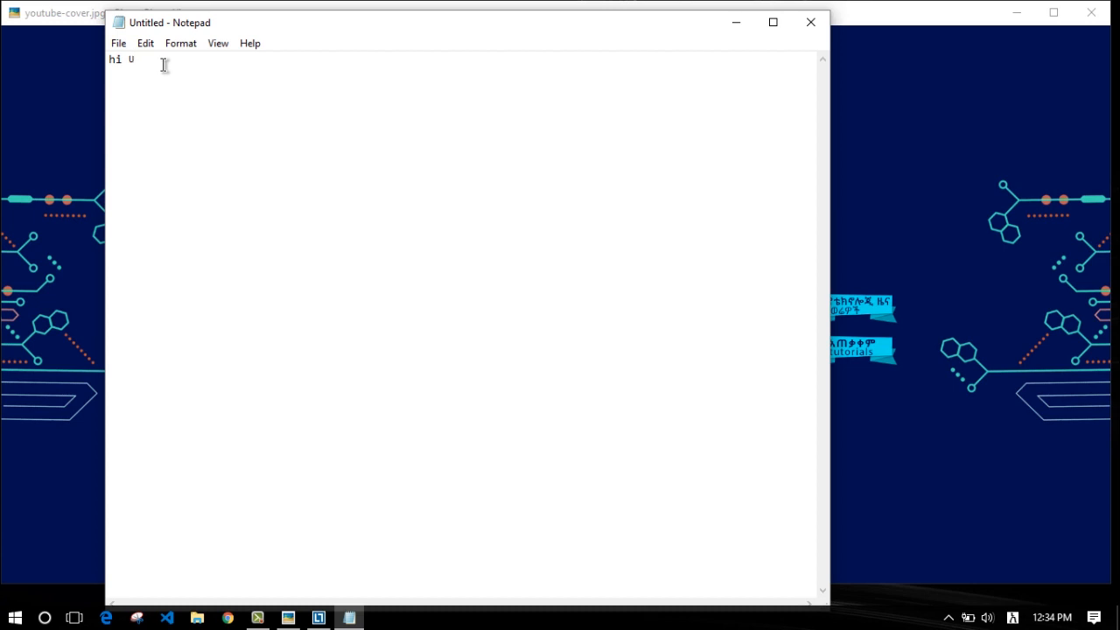
type("y")
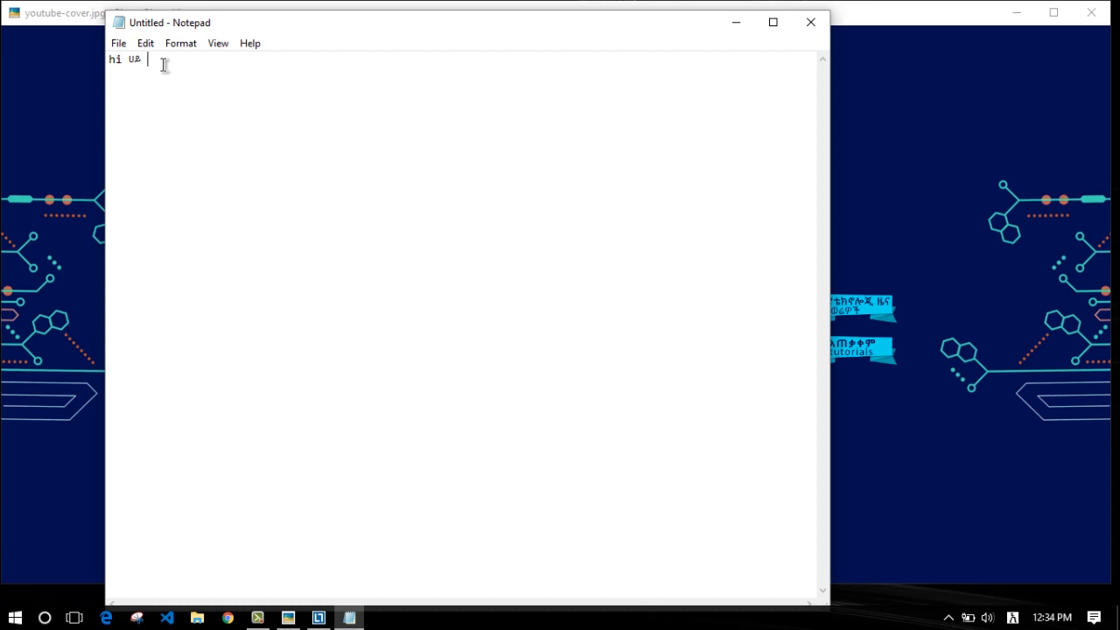
type("h")
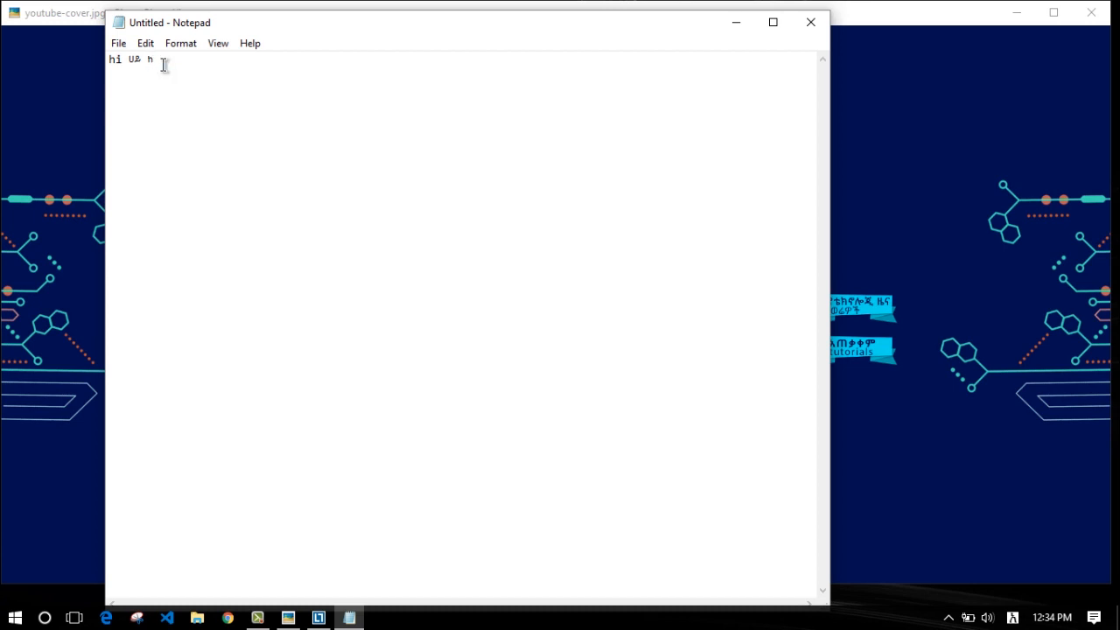
type("h")
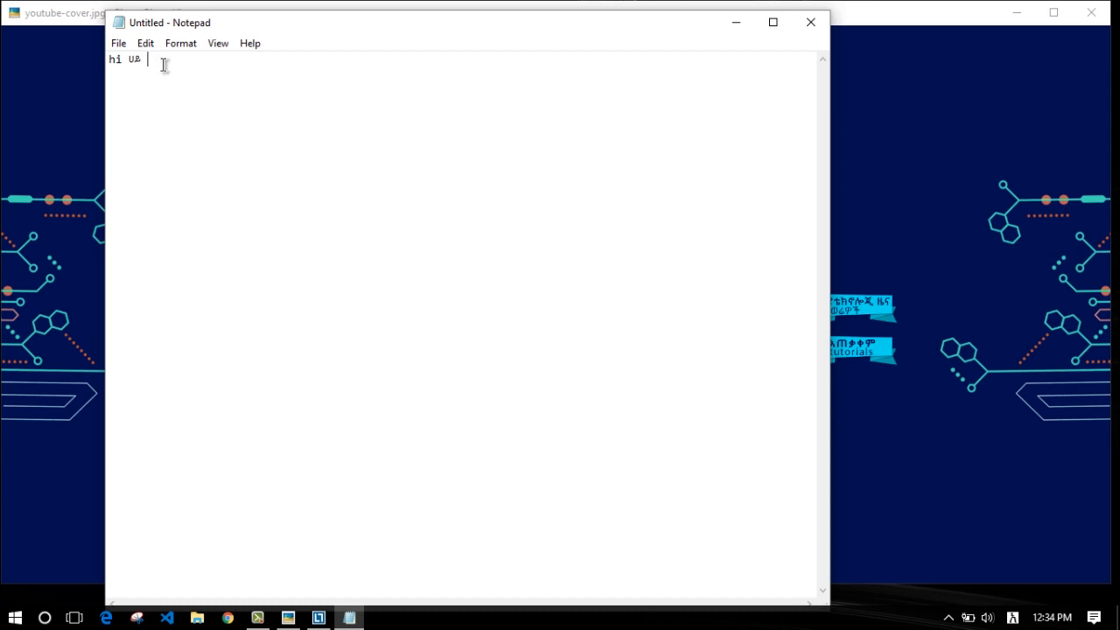
type("ሎ")
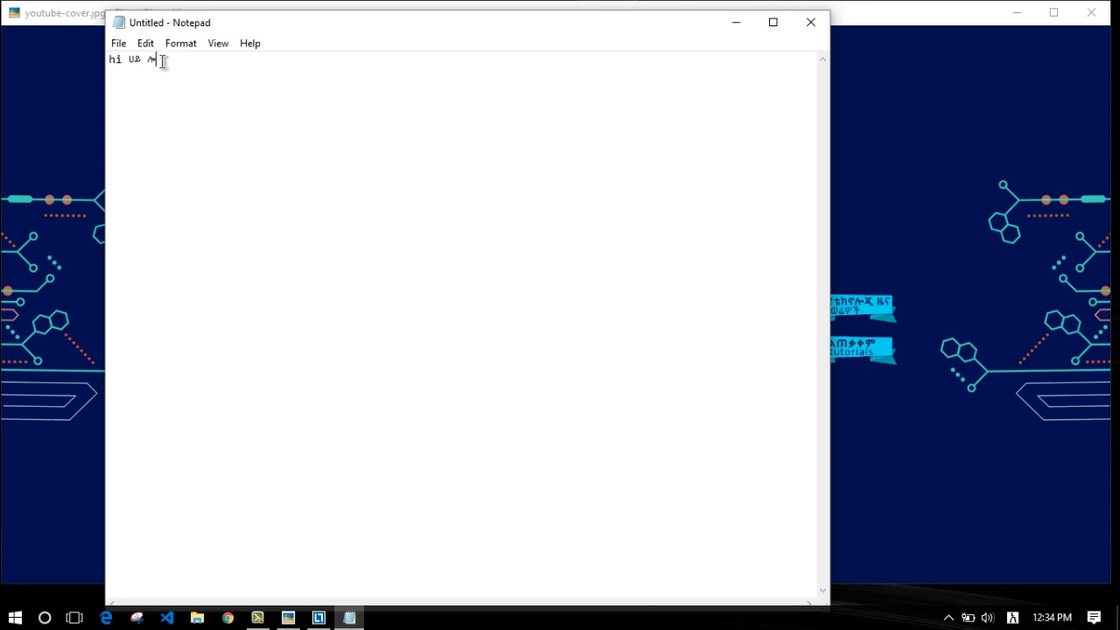
Select all the text, deselect at the end, and type 'n'
key("ctrl+a")
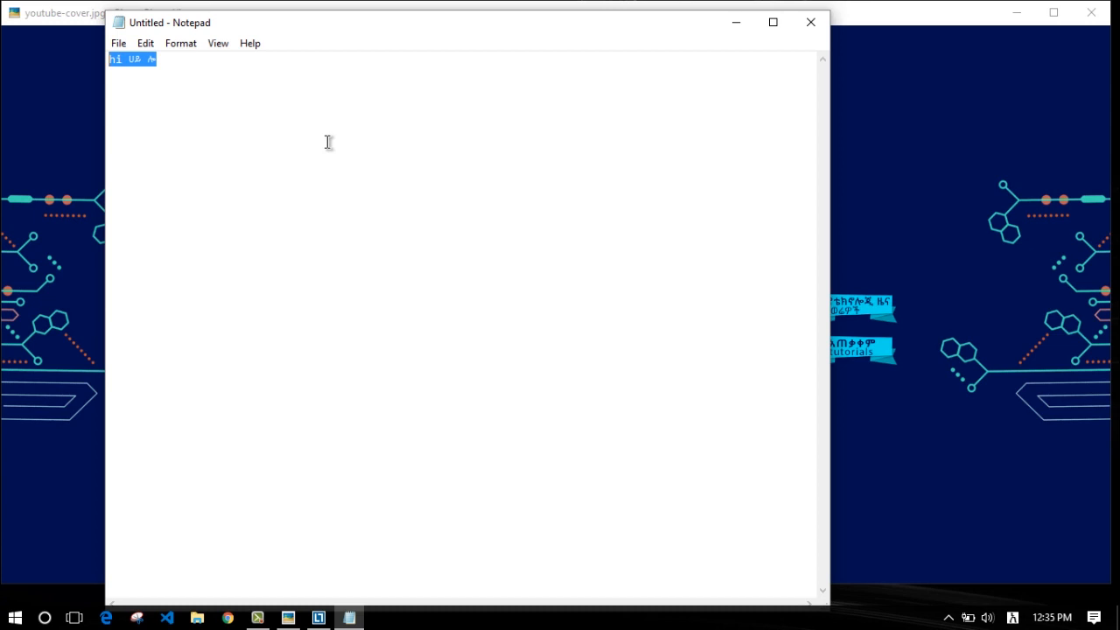
left_click(212, 64)
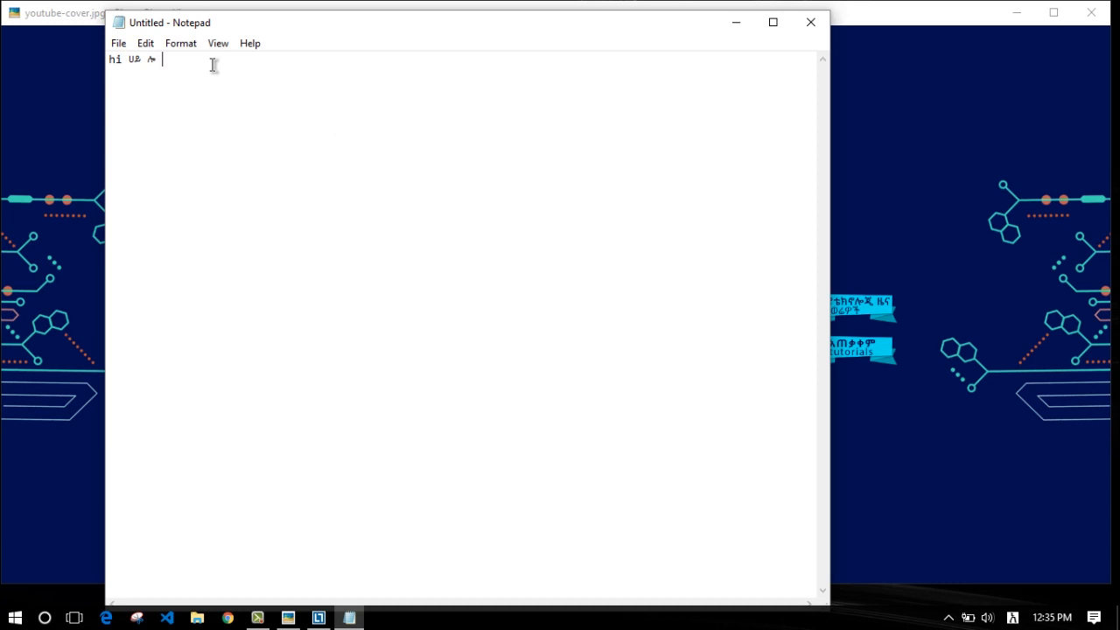
type("n")
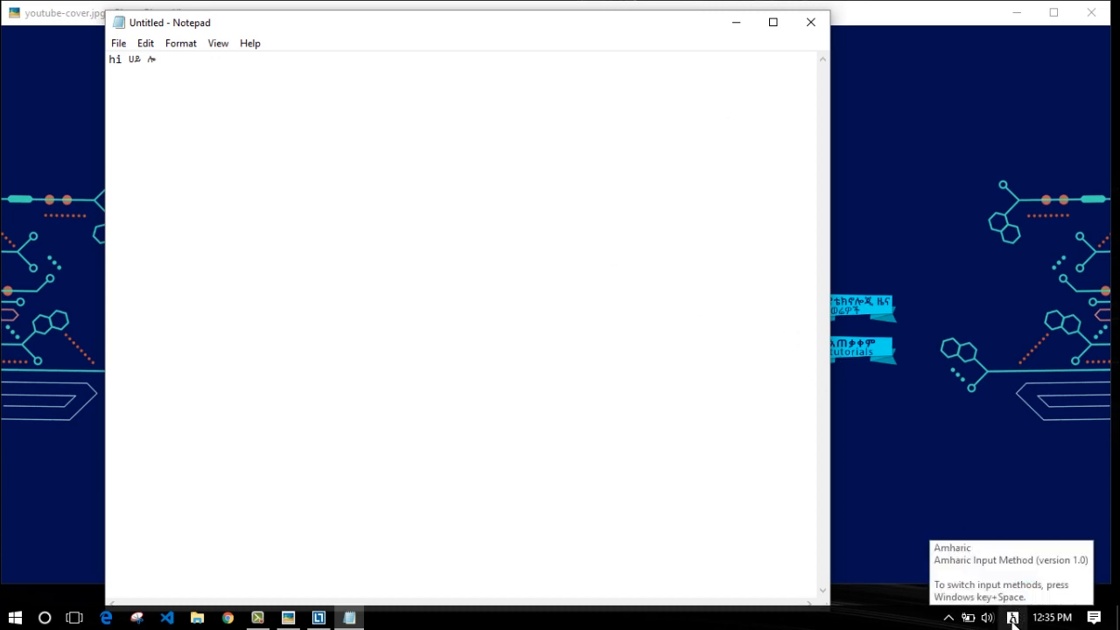
Switch input back to English (United States), delete the stray 'kn', and reopen the language list
left_click(1013, 617)
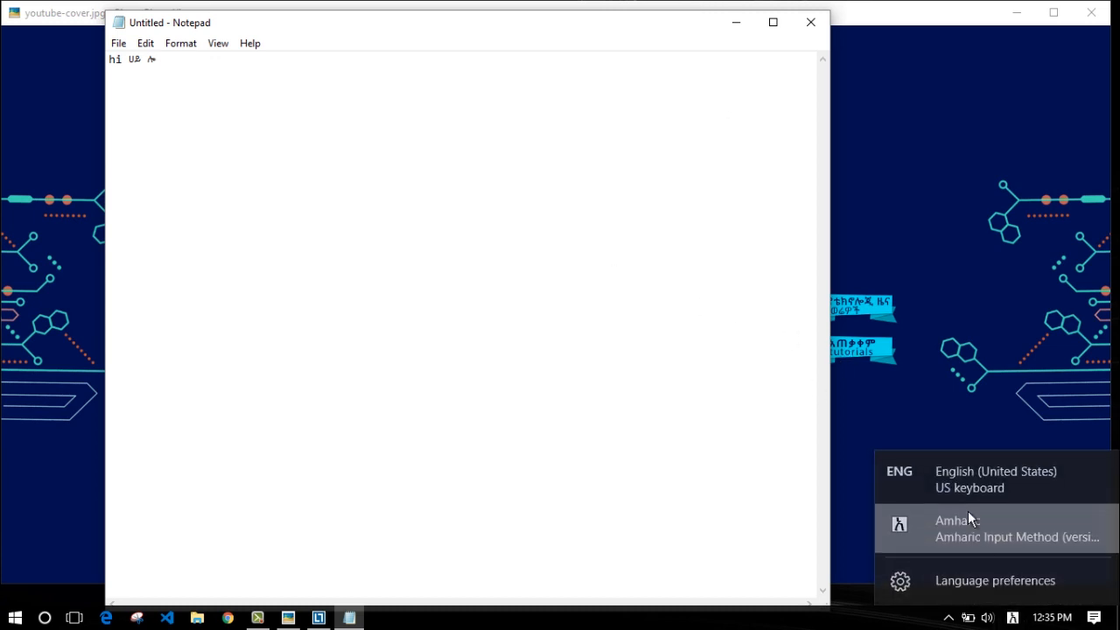
mouse_move(1014, 477)
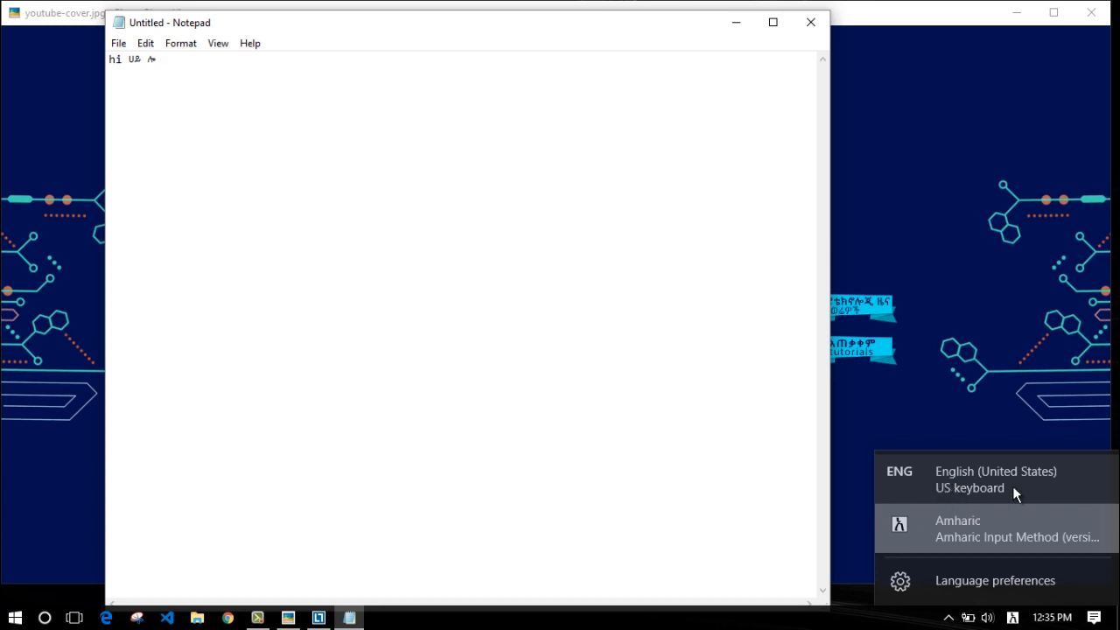
left_click(996, 477)
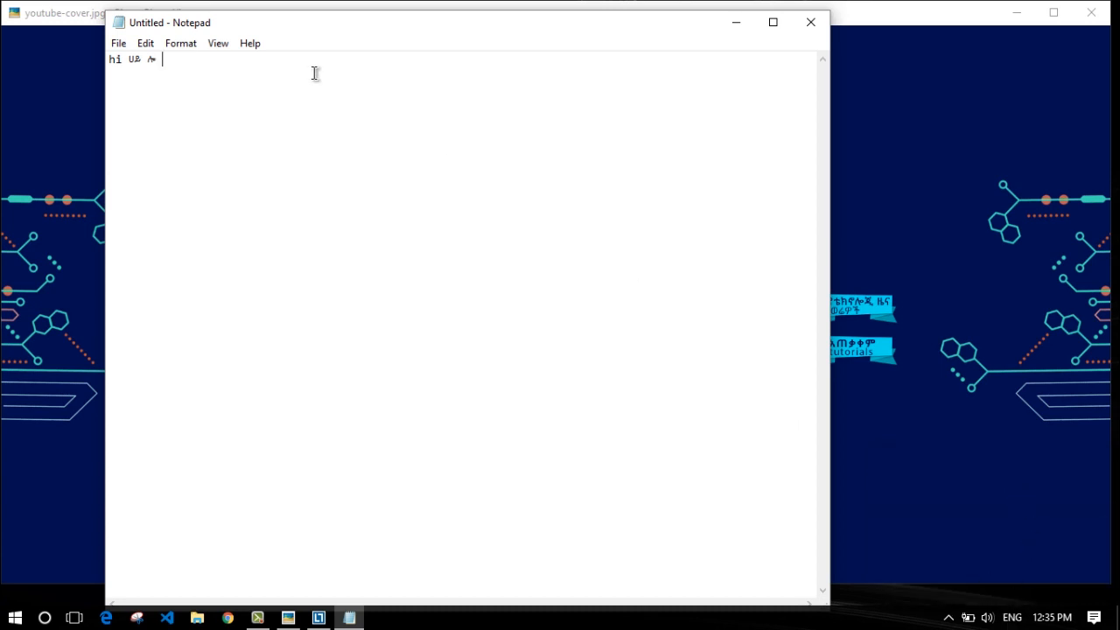
type("kn")
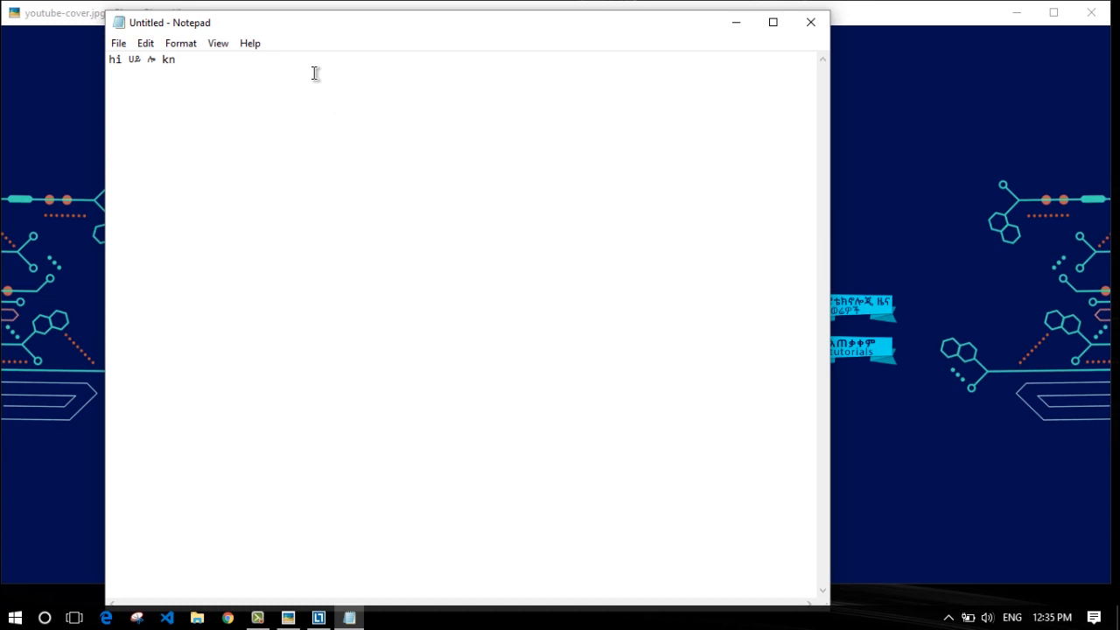
key("Backspace")
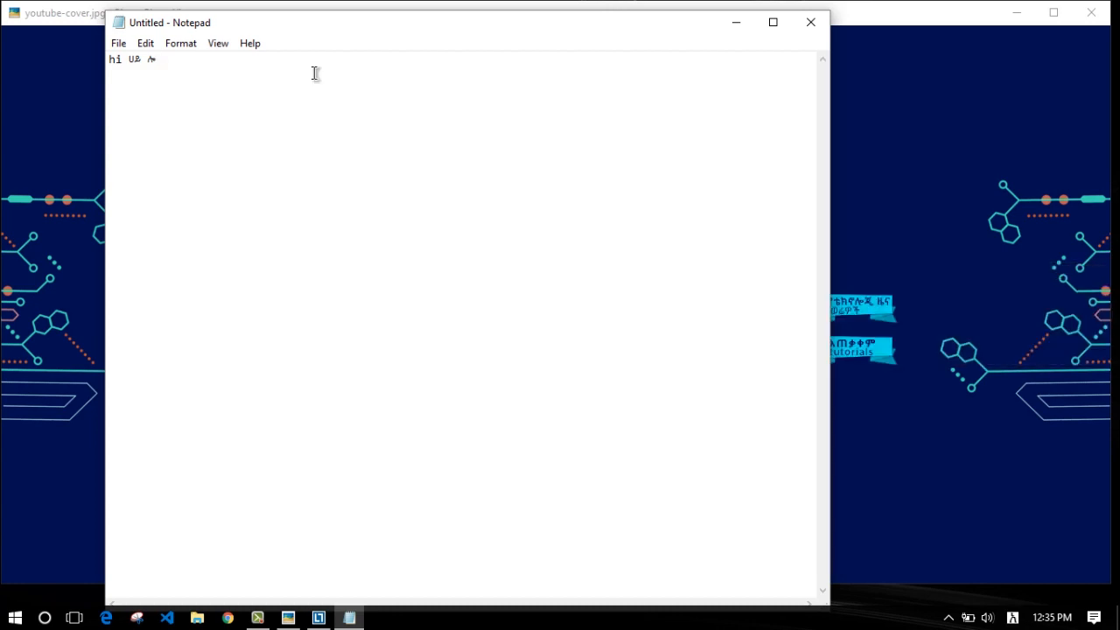
left_click(14, 618)
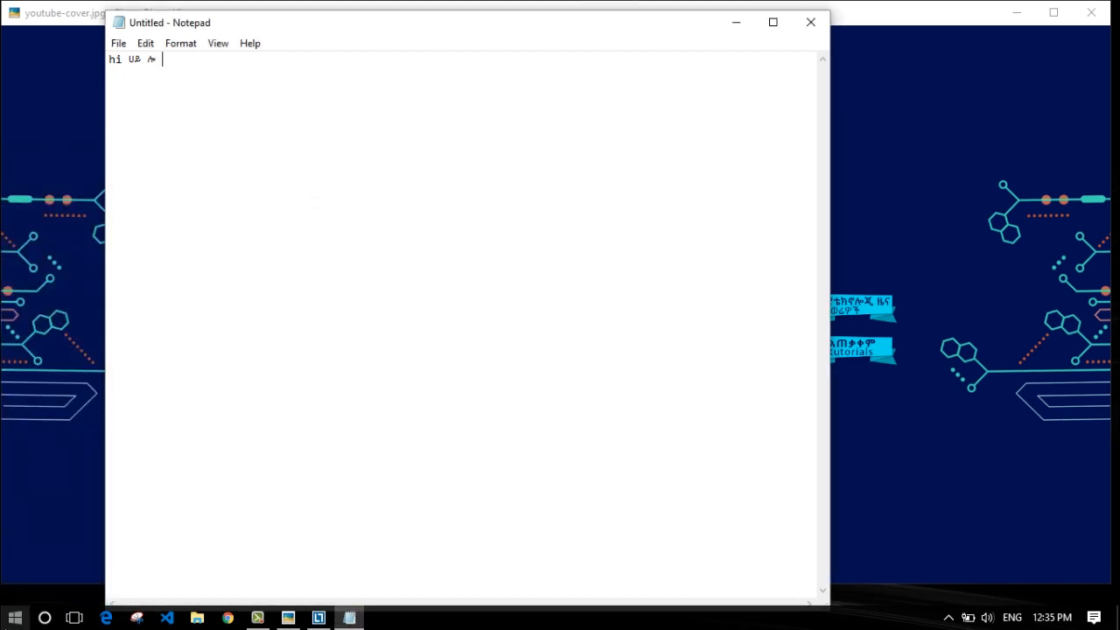
mouse_move(57, 589)
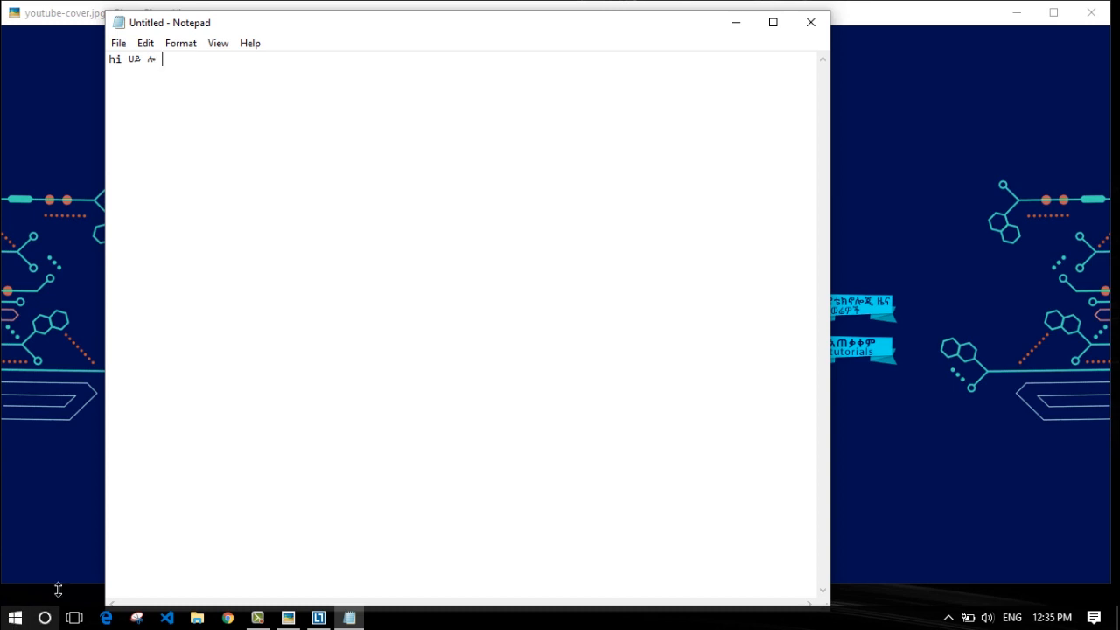
mouse_move(197, 596)
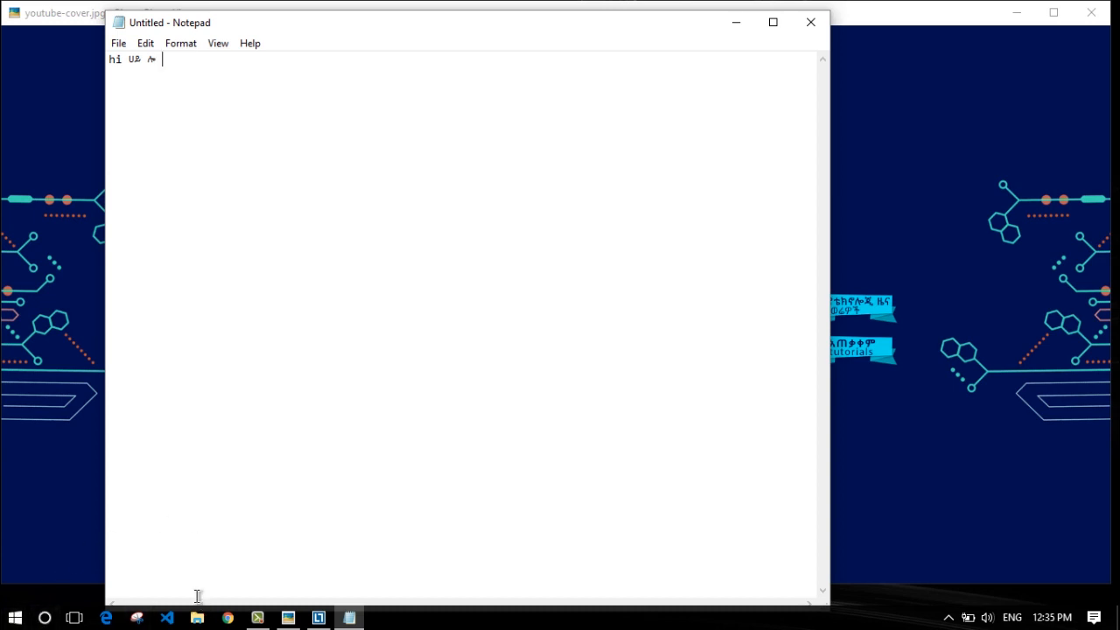
mouse_move(301, 429)
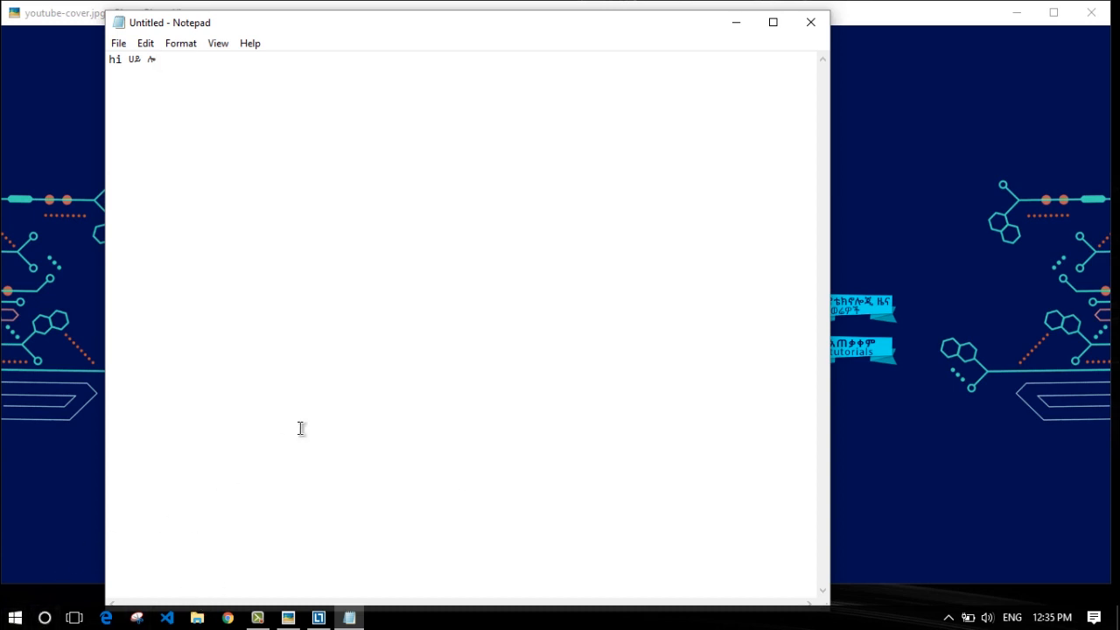
left_click(1011, 617)
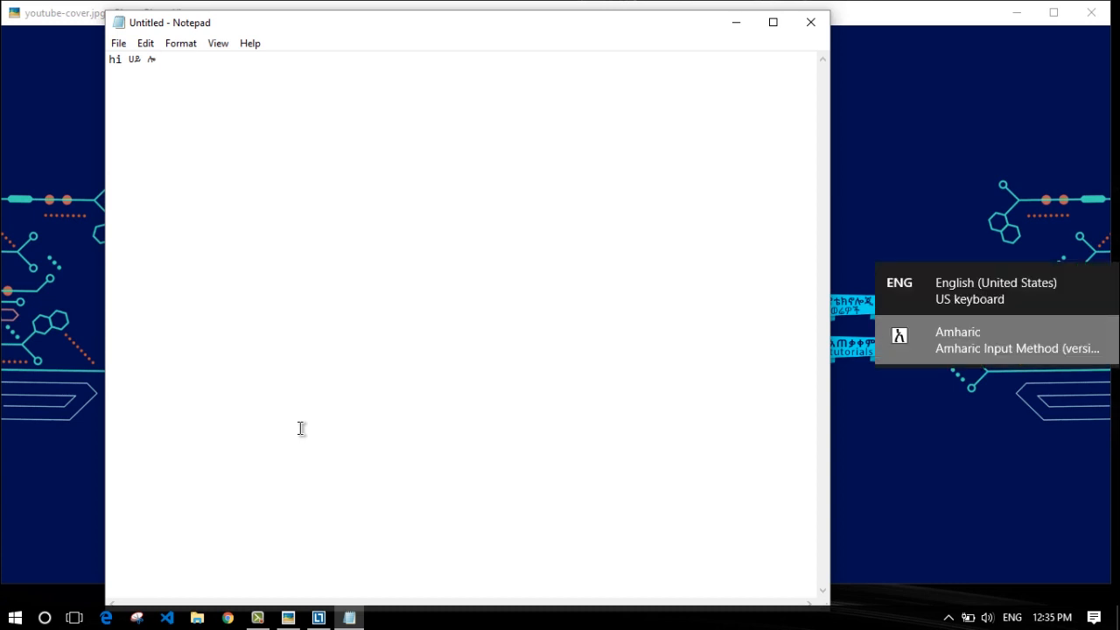